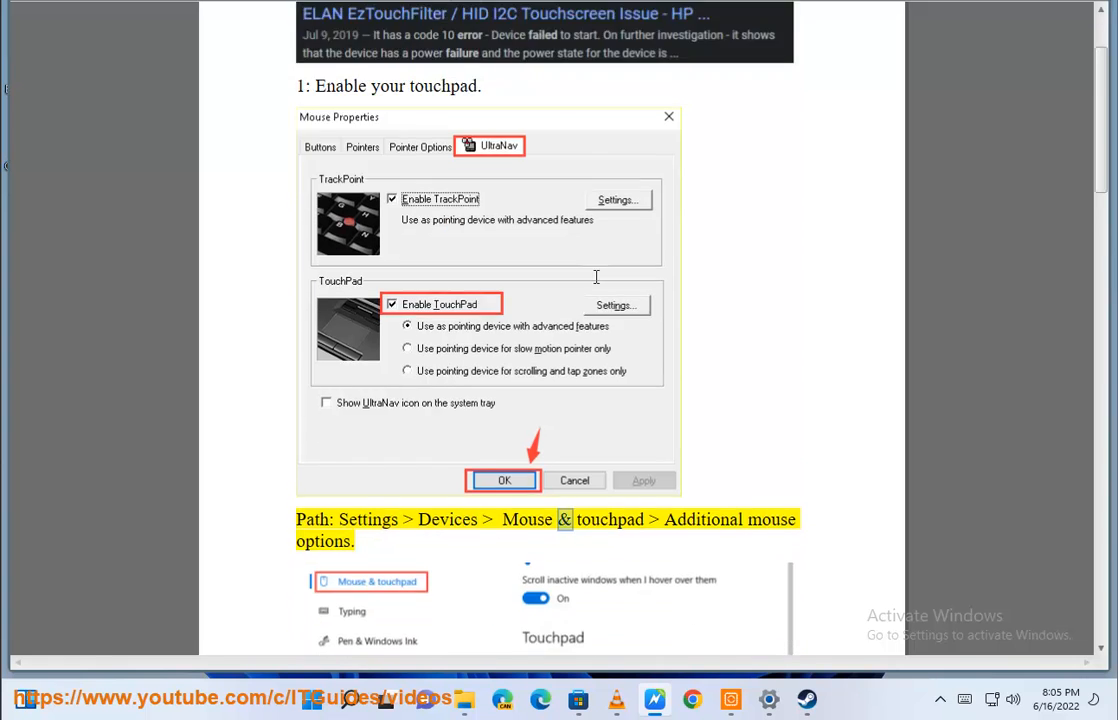
- Scroll past the guide's touchpad-enabling step and open Windows Settings from the taskbar
{"action": "scroll", "scroll_direction": "down", "scroll_amount": 3}
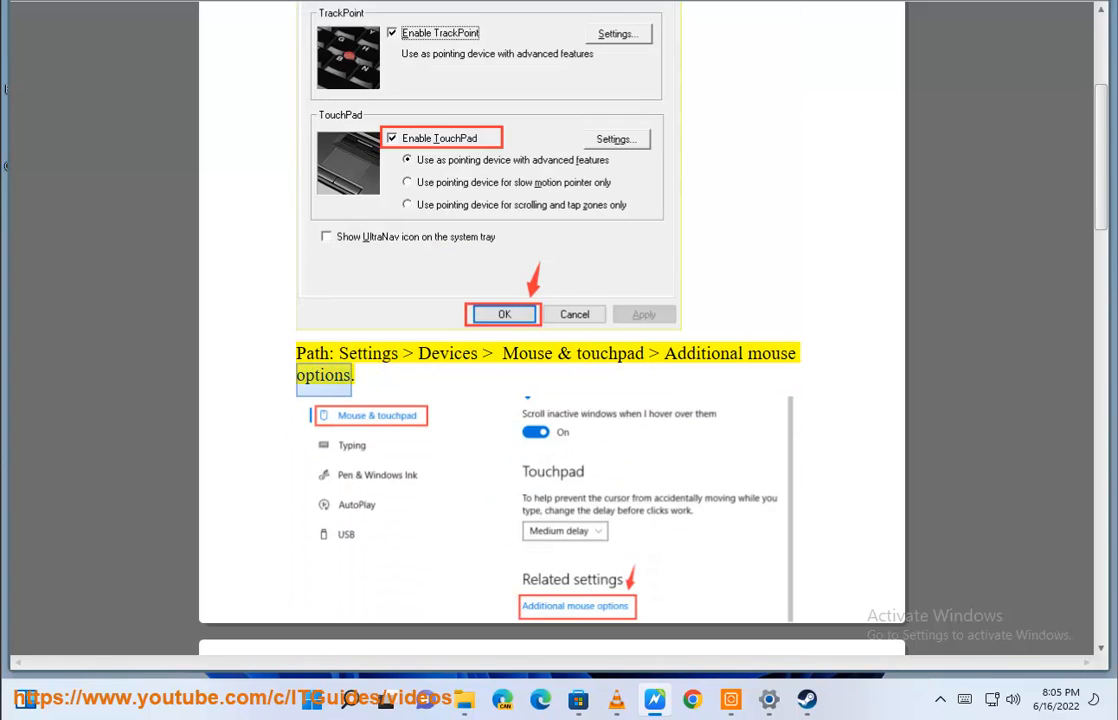
{"action": "left_click", "coordinate": [349, 699]}
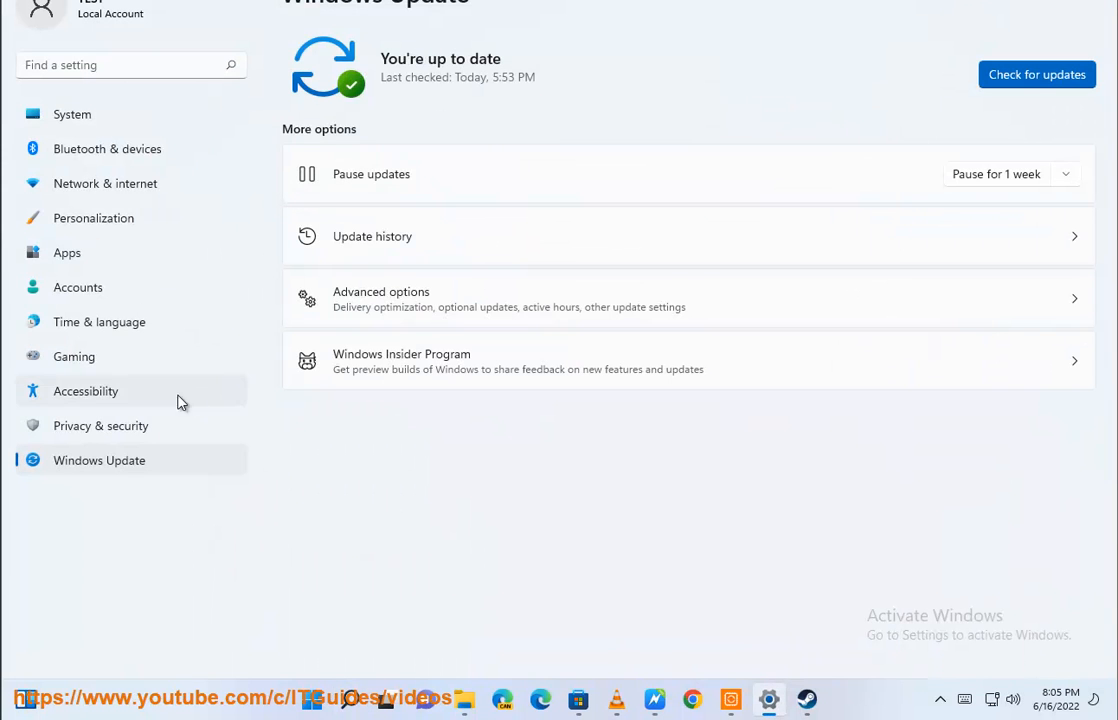
- Open Bluetooth & devices' Additional mouse settings, then switch back to the troubleshooting guide
{"action": "left_click", "coordinate": [107, 148]}
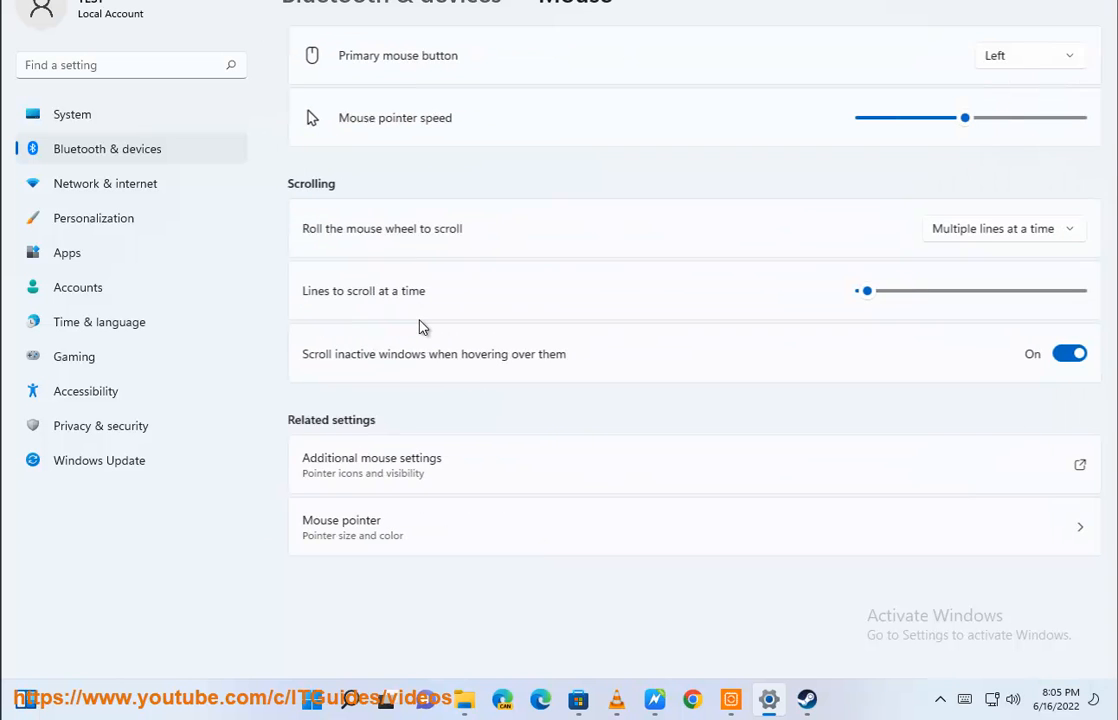
{"action": "left_click", "coordinate": [371, 465]}
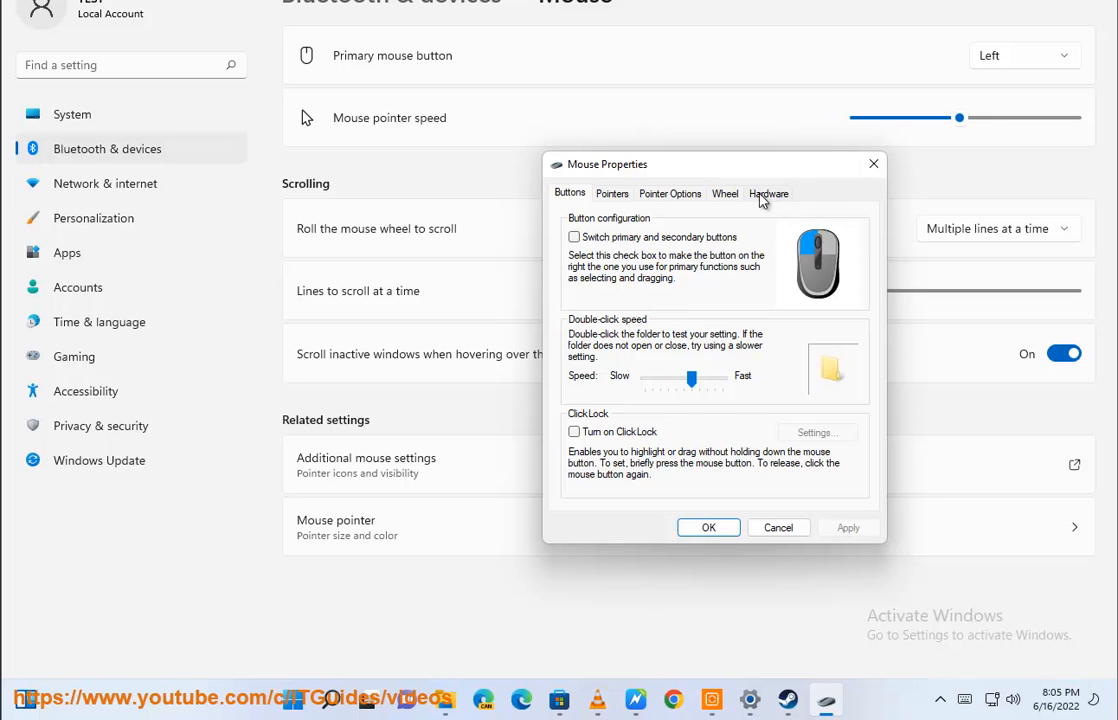
{"action": "left_click", "coordinate": [670, 193]}
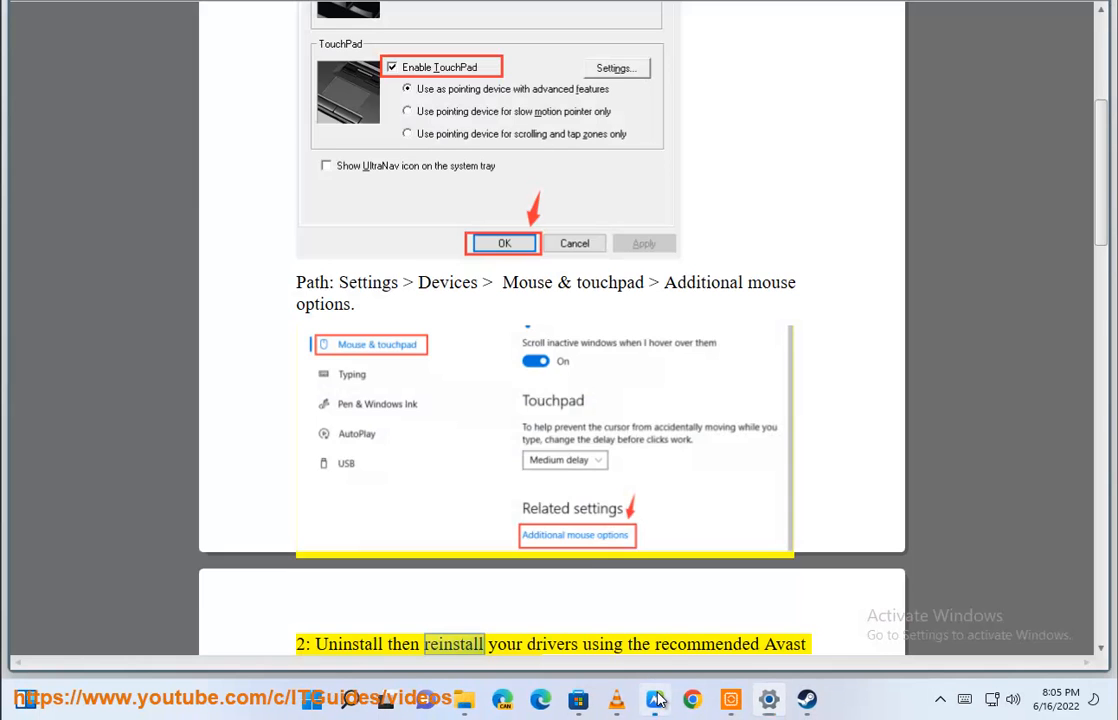
- Read through step 3's Devices and Printers path and step 4, then open Windows Search
{"action": "scroll", "scroll_direction": "up", "scroll_amount": 3}
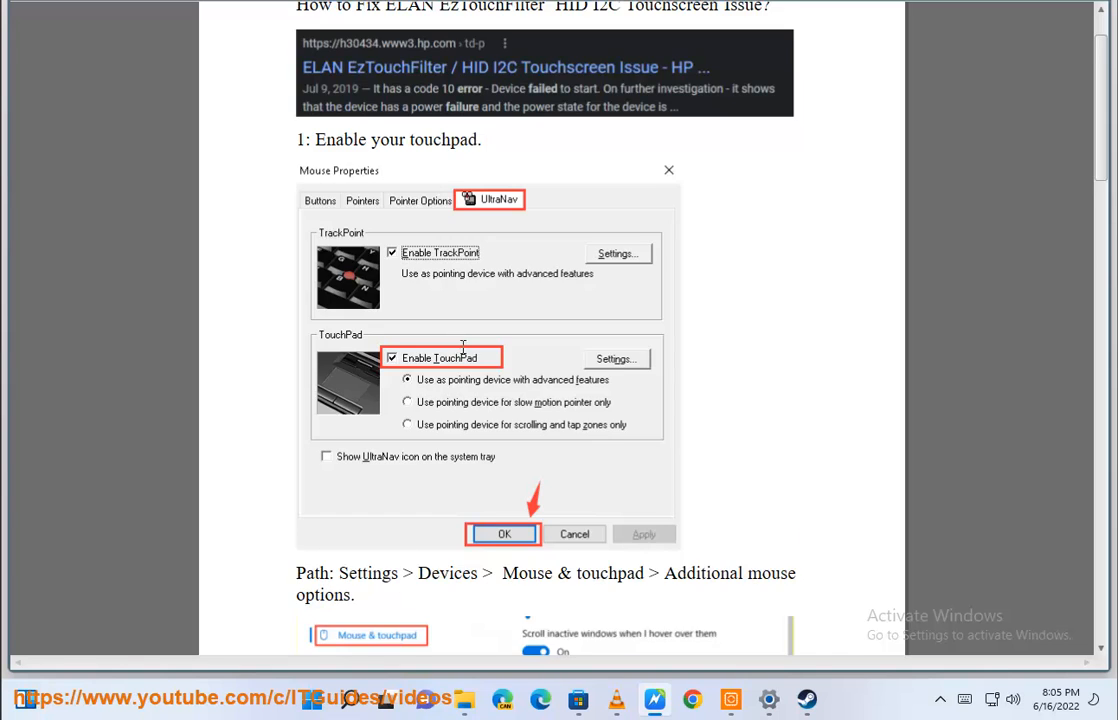
{"action": "scroll", "scroll_direction": "down", "scroll_amount": 3}
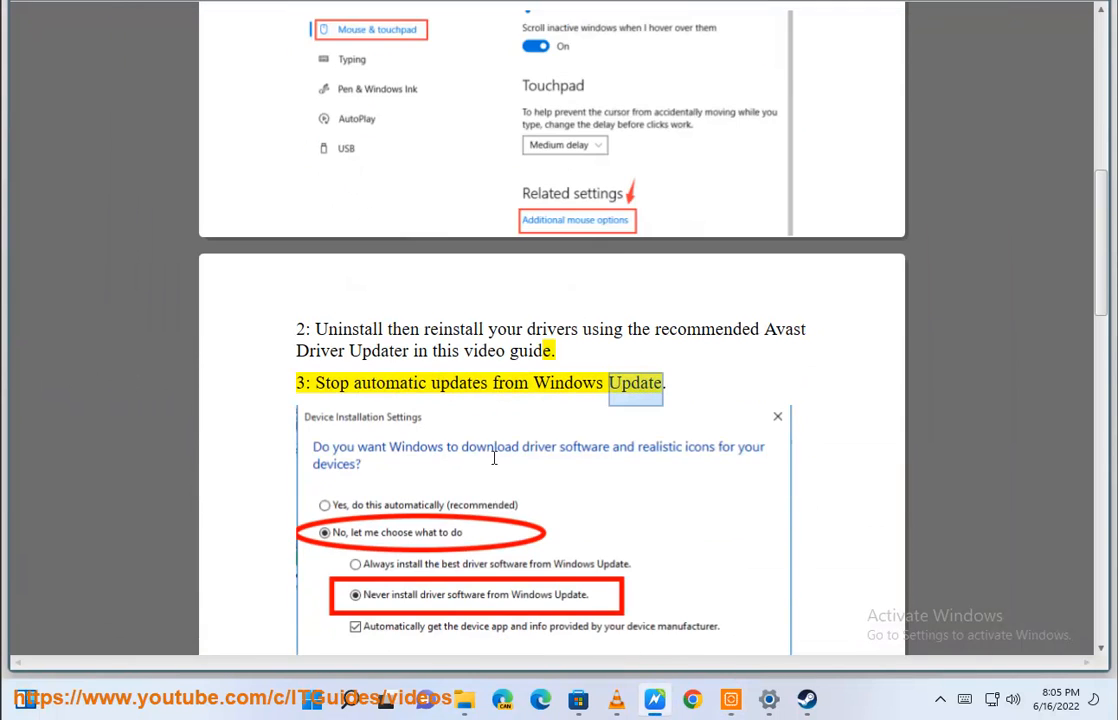
{"action": "scroll", "scroll_direction": "down", "scroll_amount": 3}
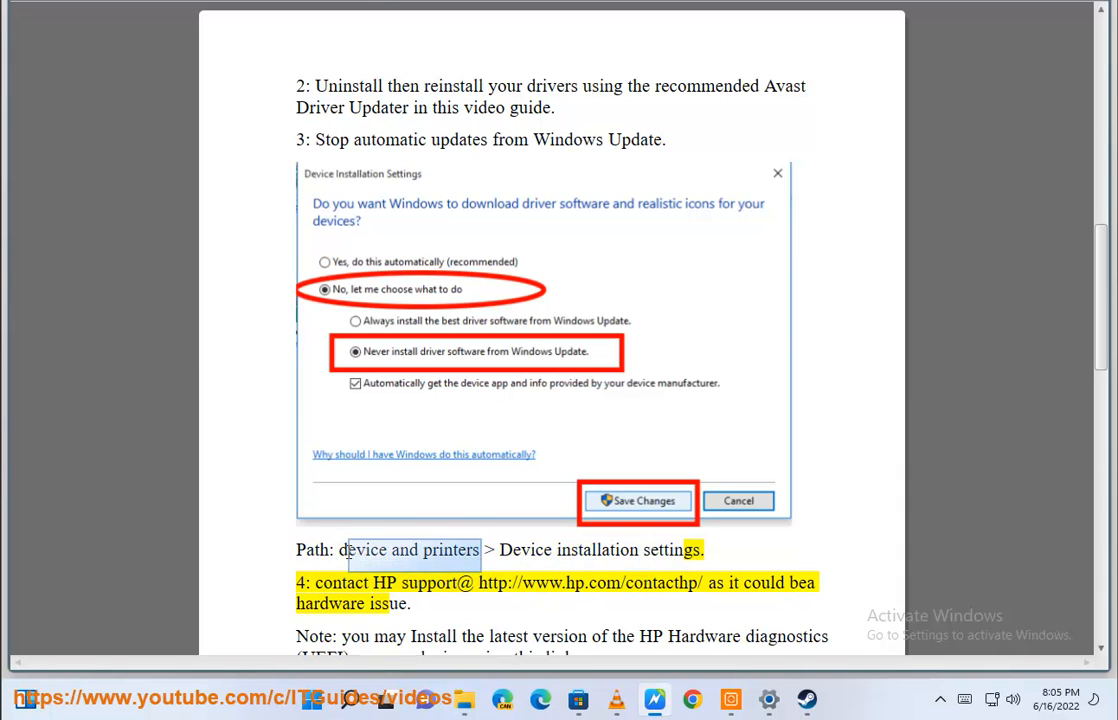
{"action": "left_click", "coordinate": [349, 699]}
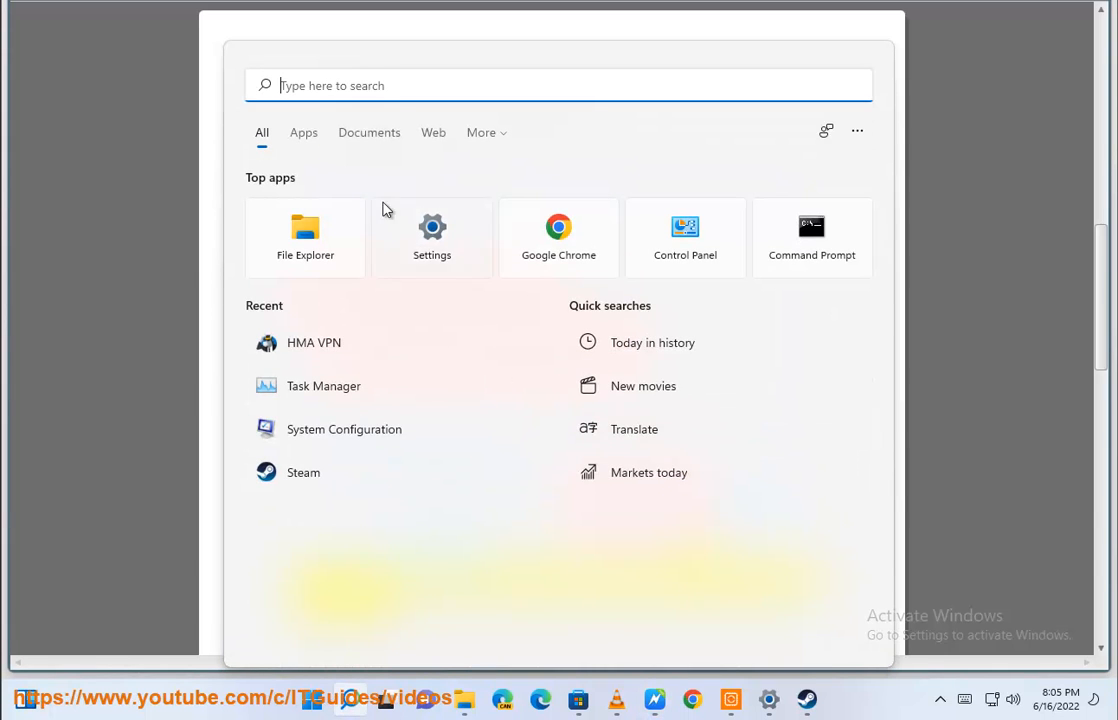
- Search 'device and printers' and open Devices and Printers through Control Panel
{"action": "type", "text": "device and printers"}
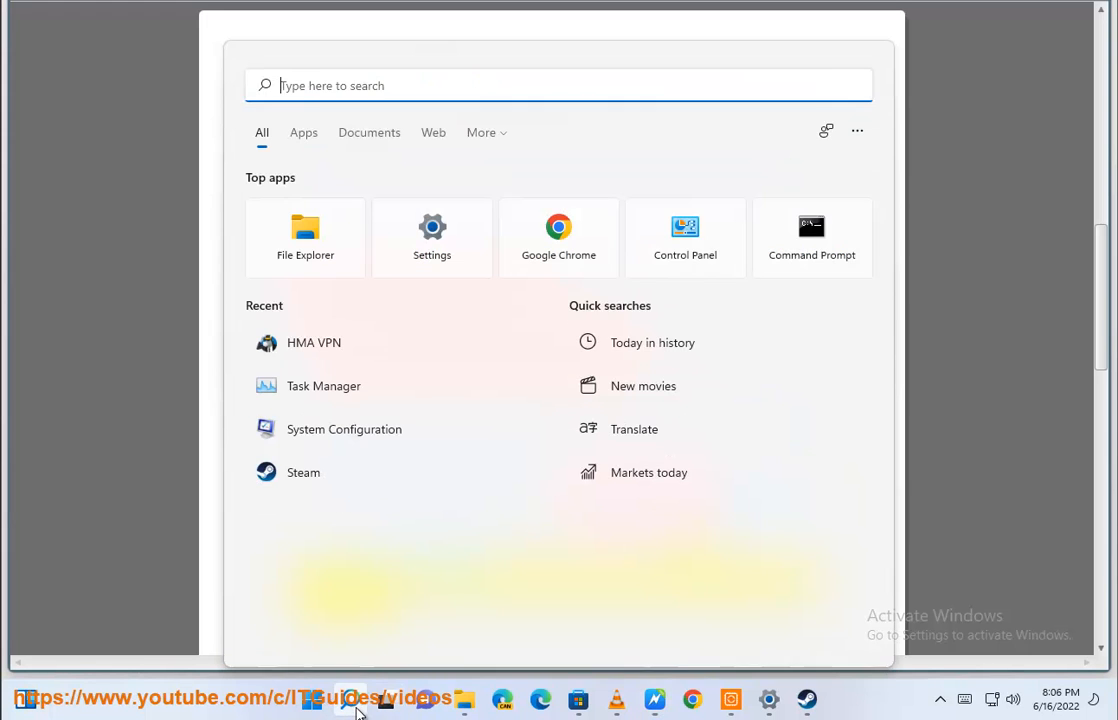
{"action": "left_click", "coordinate": [685, 238]}
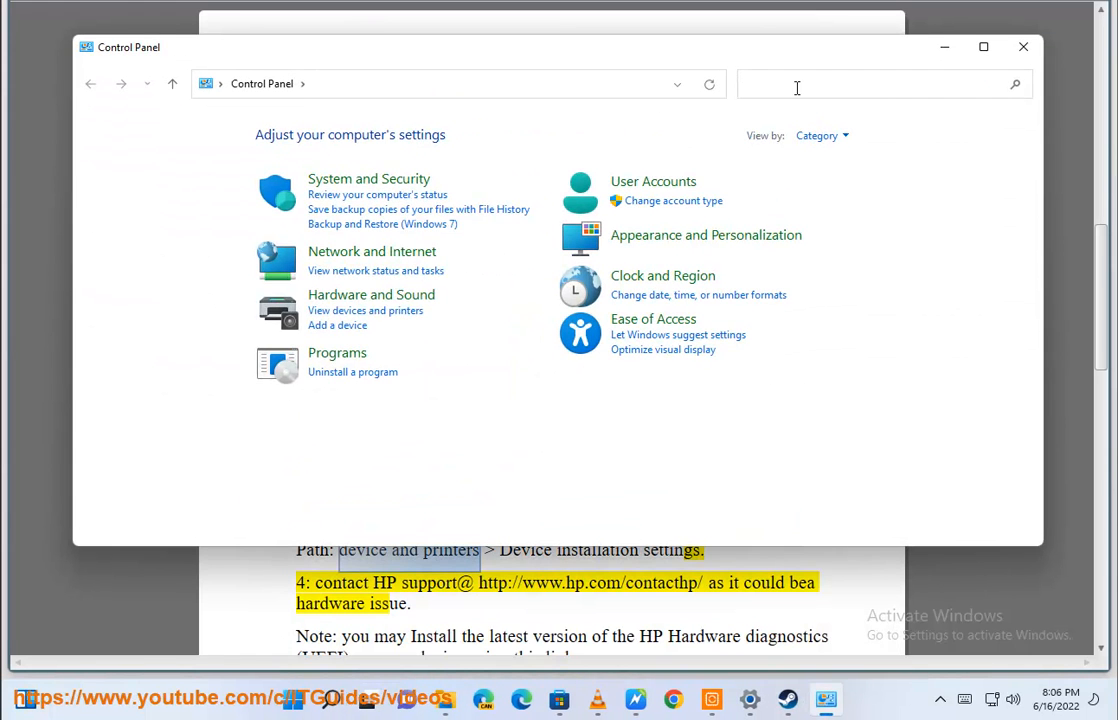
{"action": "type", "text": "device and printers"}
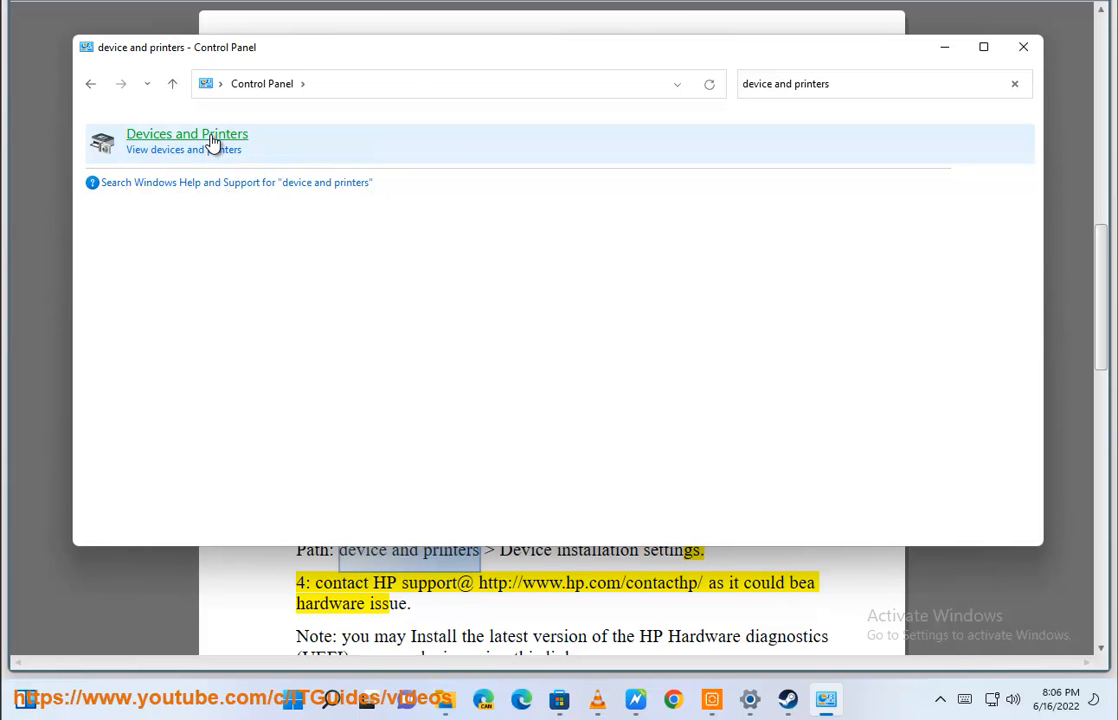
{"action": "left_click", "coordinate": [187, 133]}
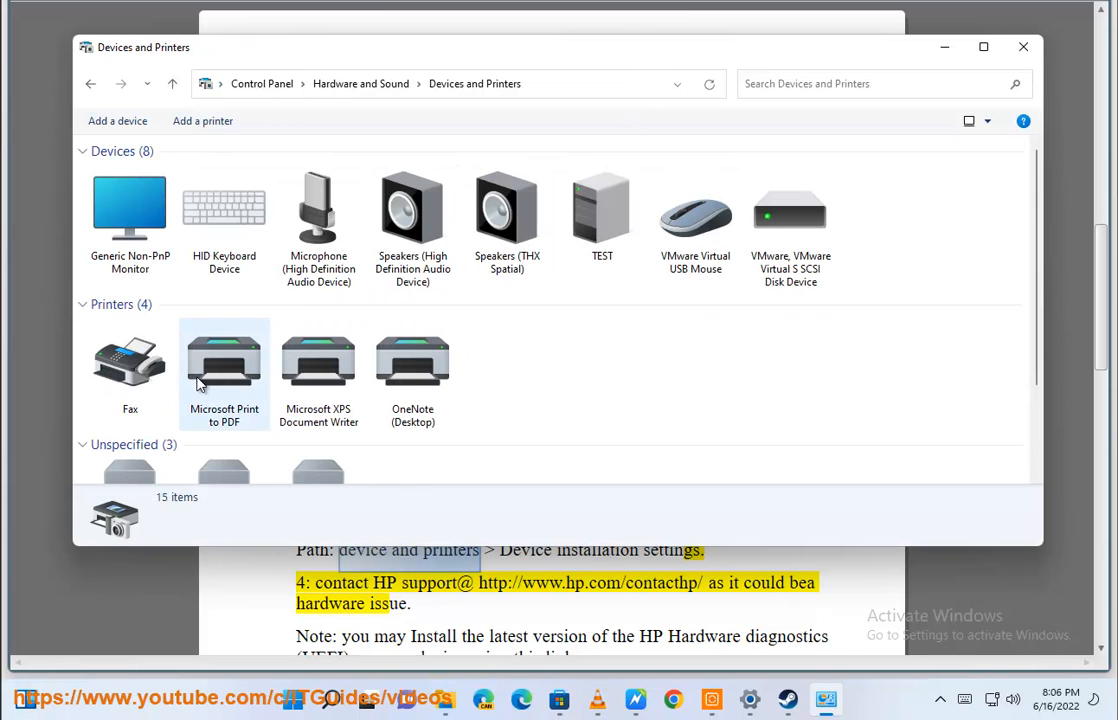
- View and close the network adapter's properties
{"action": "scroll", "scroll_direction": "down", "scroll_amount": 3}
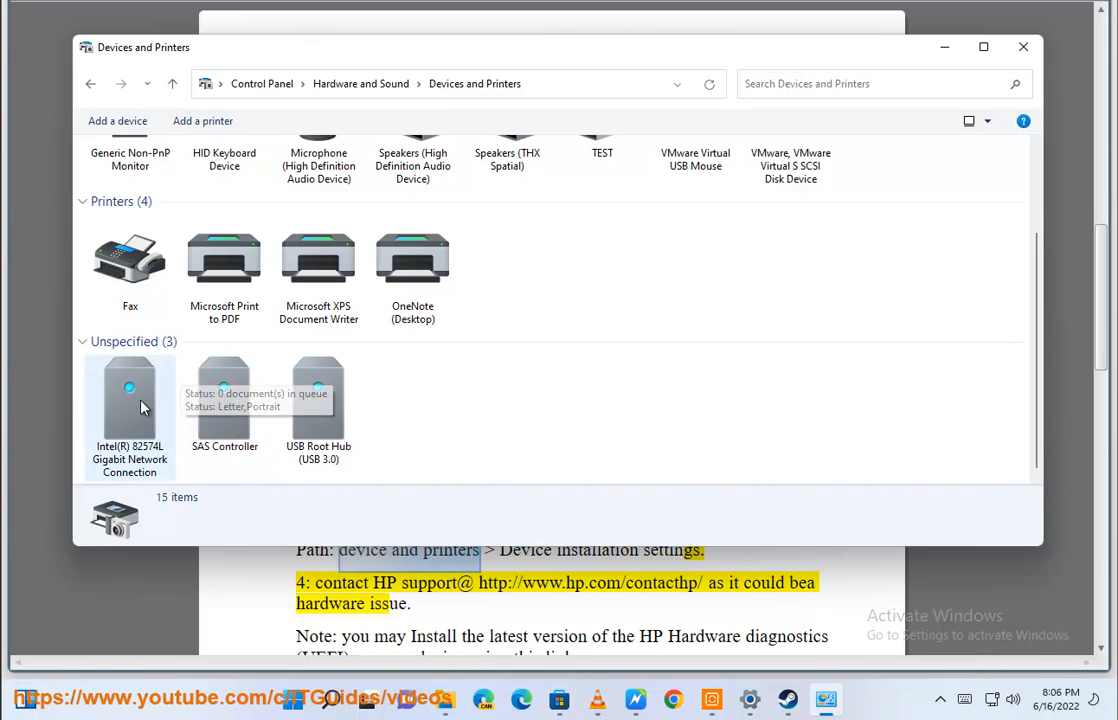
{"action": "right_click", "coordinate": [129, 400]}
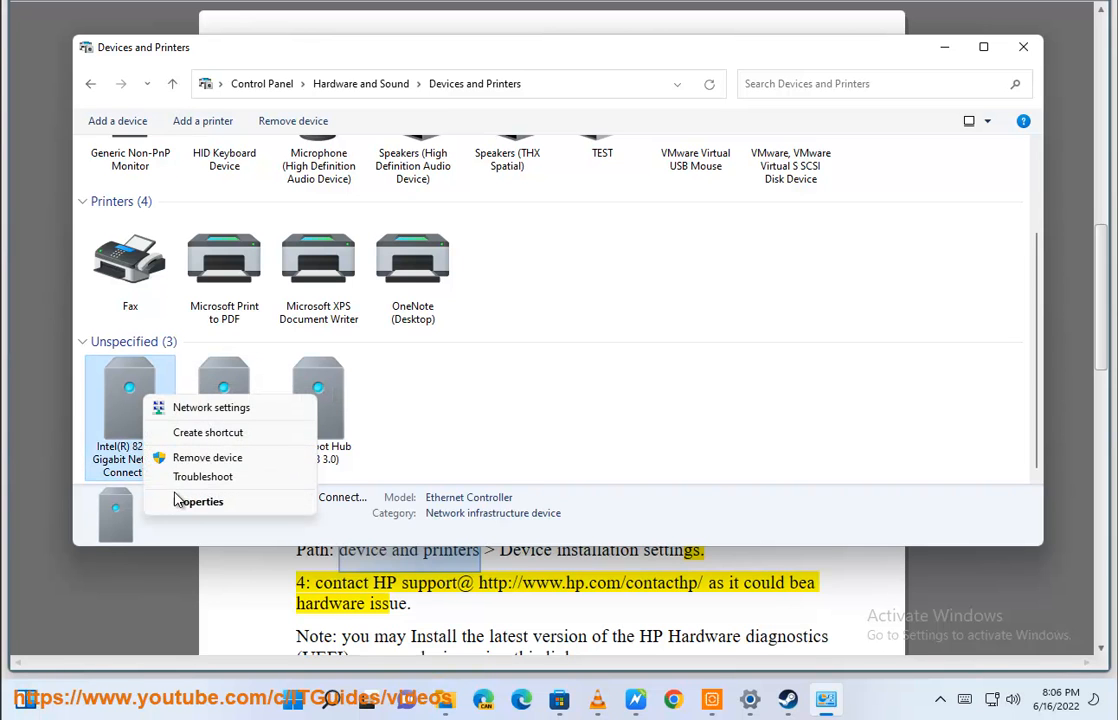
{"action": "left_click", "coordinate": [199, 501]}
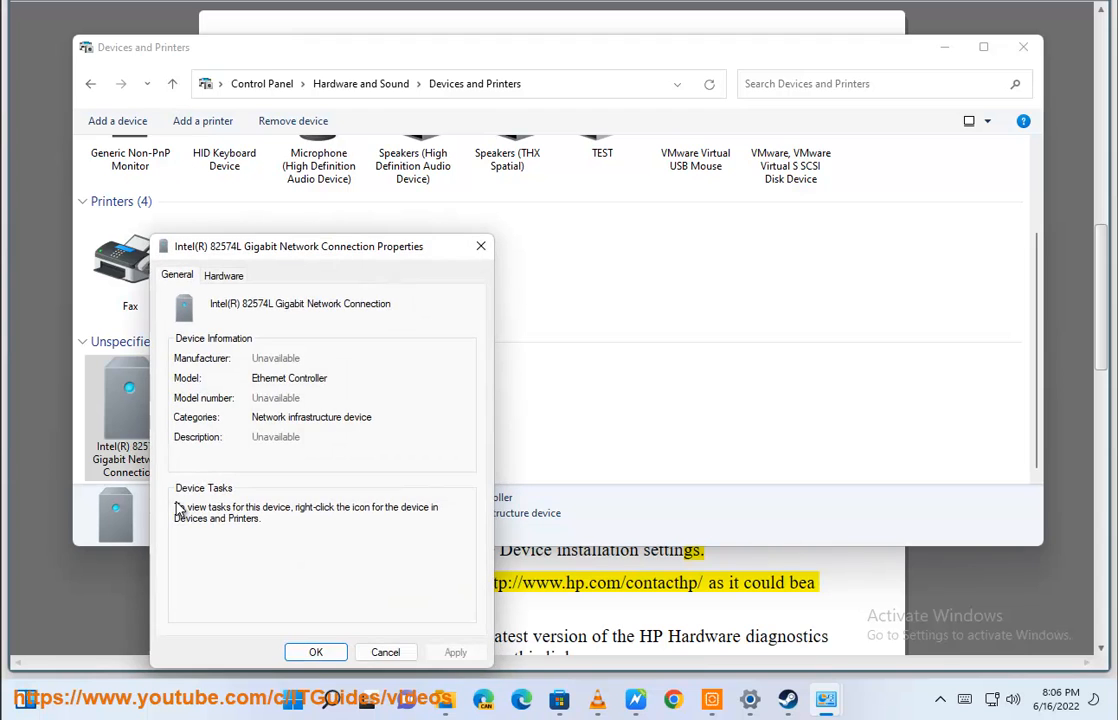
{"action": "left_click", "coordinate": [385, 652]}
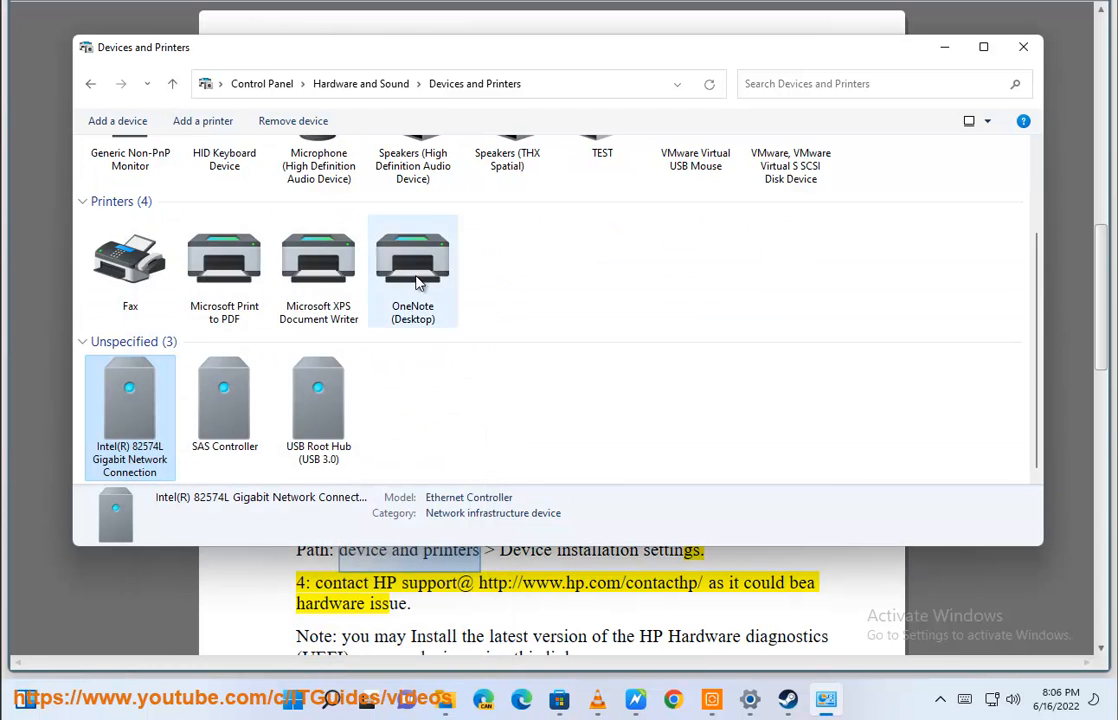
- Show context menus for XPS Document Writer, Generic Non-PnP Monitor, VMware disk and Fax
{"action": "right_click", "coordinate": [224, 260]}
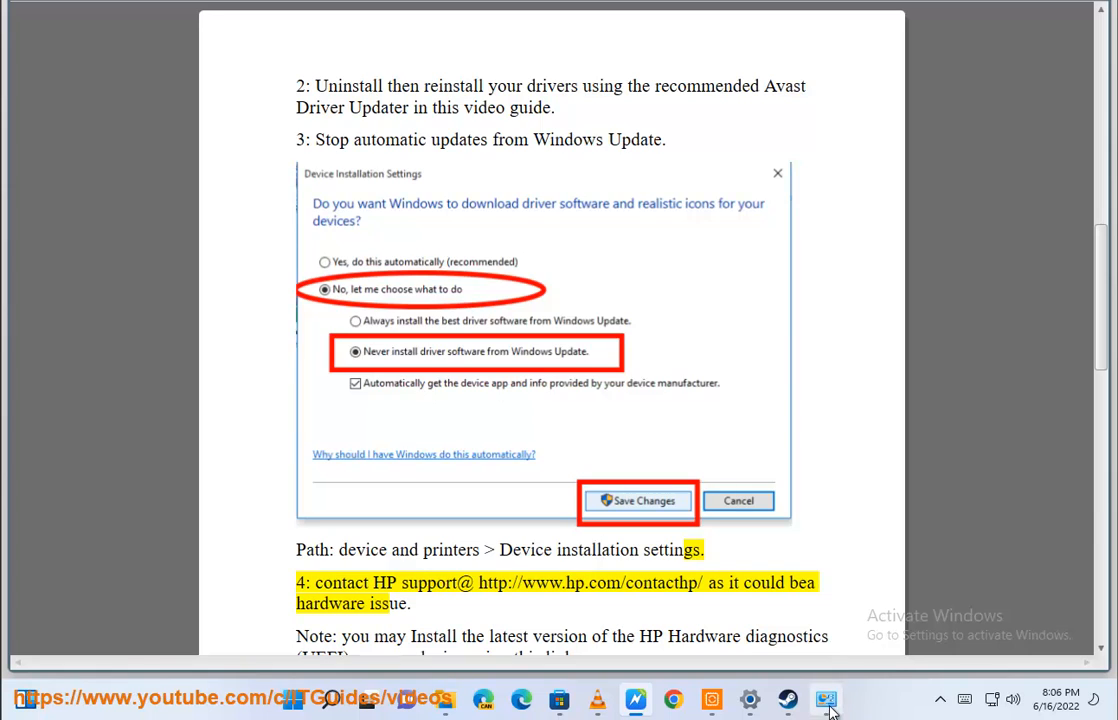
{"action": "right_click", "coordinate": [318, 255]}
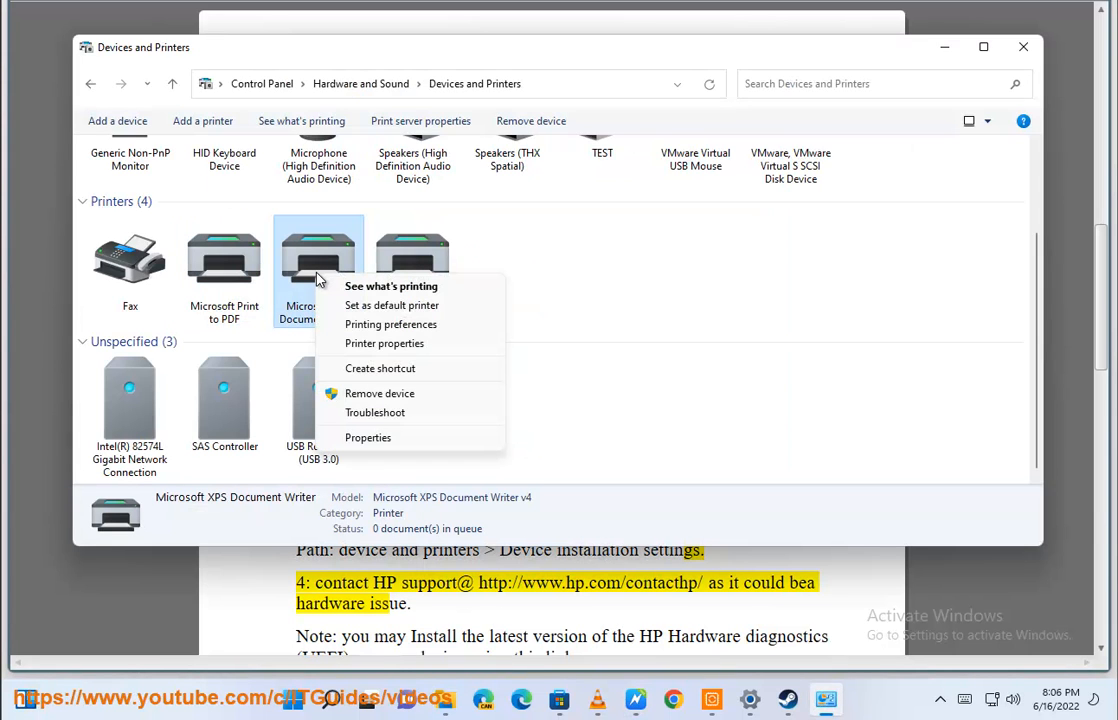
{"action": "mouse_move", "coordinate": [391, 324]}
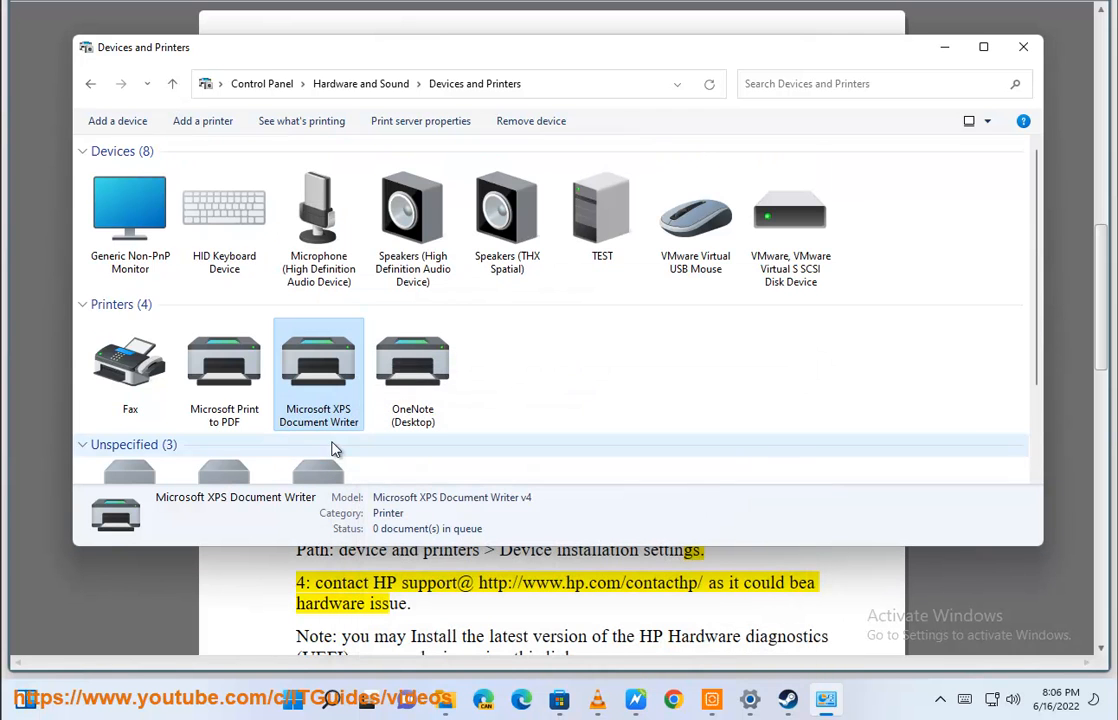
{"action": "right_click", "coordinate": [129, 207]}
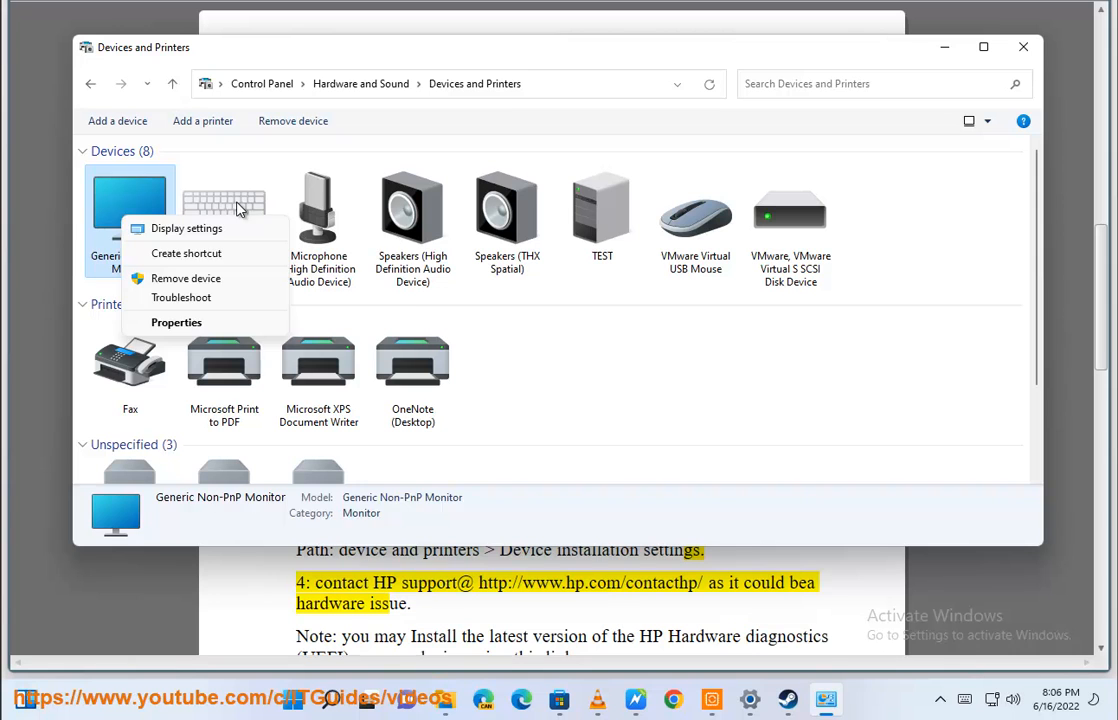
{"action": "right_click", "coordinate": [224, 207]}
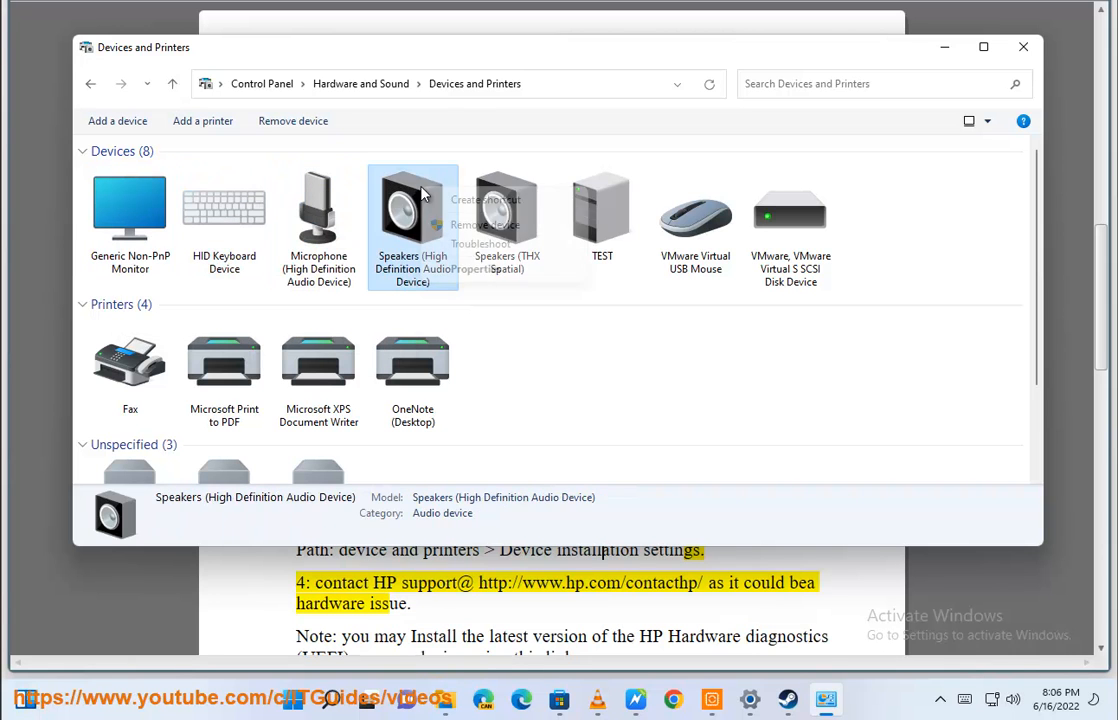
{"action": "right_click", "coordinate": [790, 210]}
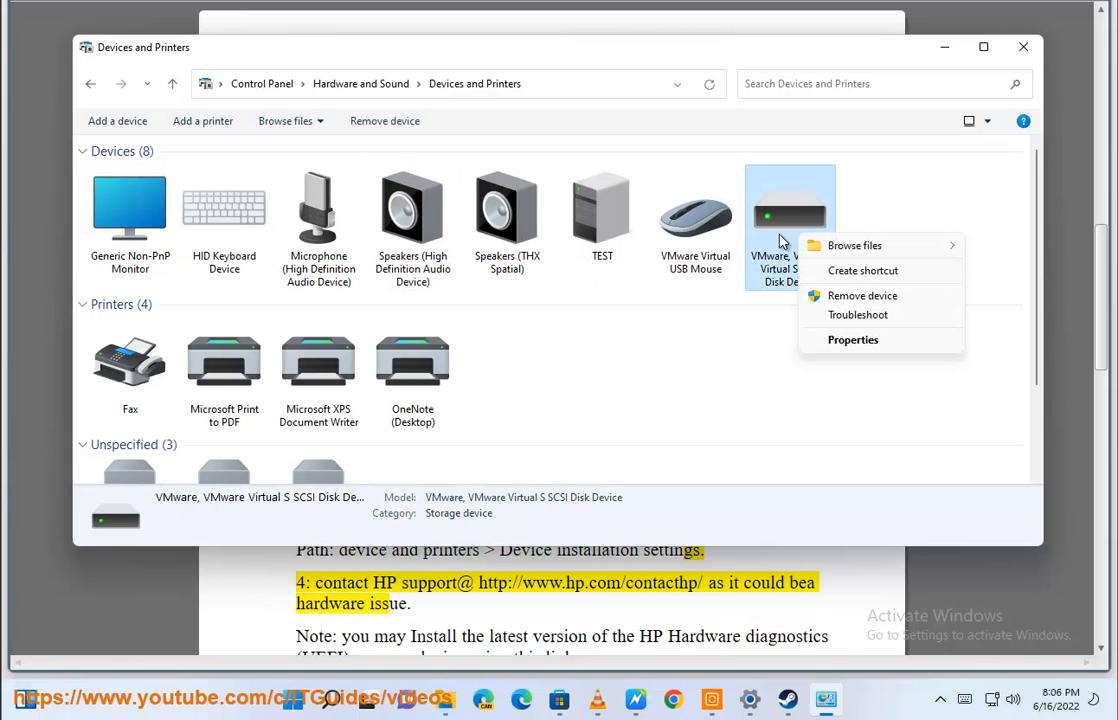
{"action": "right_click", "coordinate": [130, 365]}
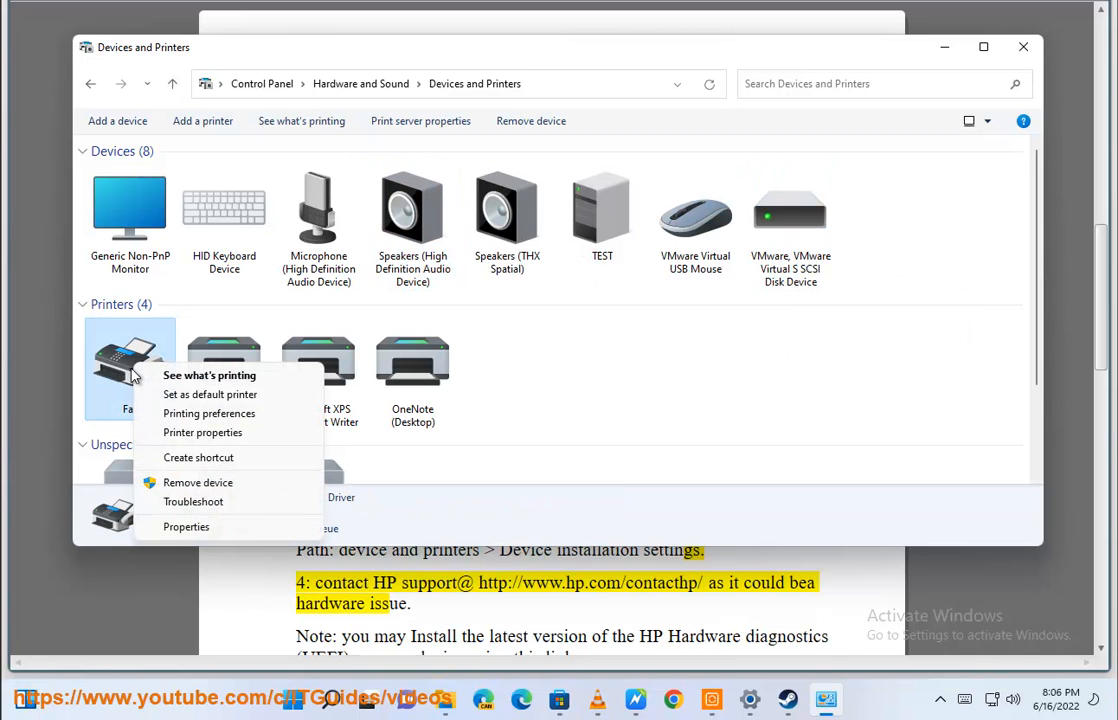
{"action": "mouse_move", "coordinate": [450, 608]}
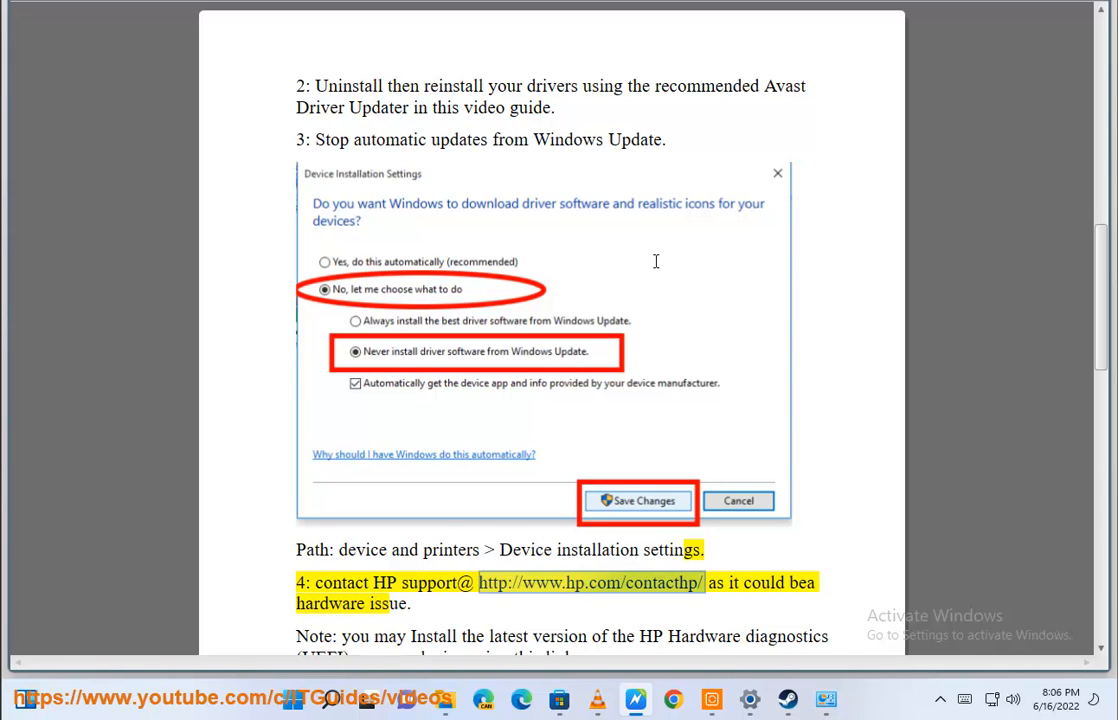
{"action": "mouse_move", "coordinate": [825, 412]}
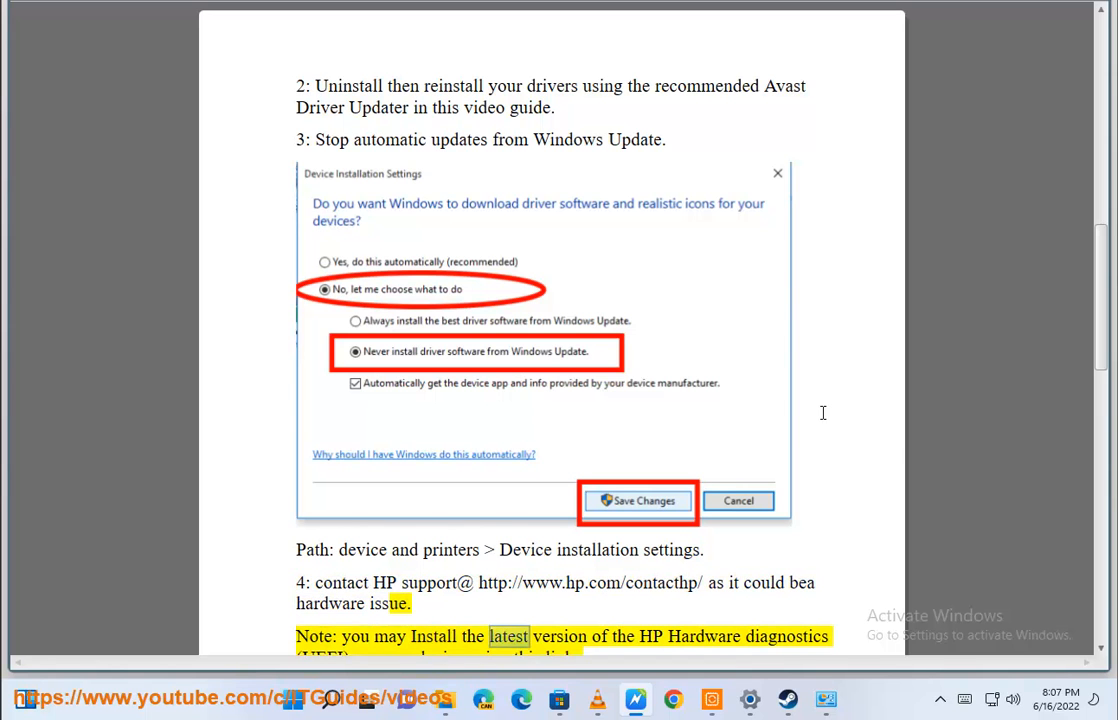
- Scroll the guide down to the HP Hardware Diagnostics note
{"action": "scroll", "scroll_direction": "down", "scroll_amount": 3}
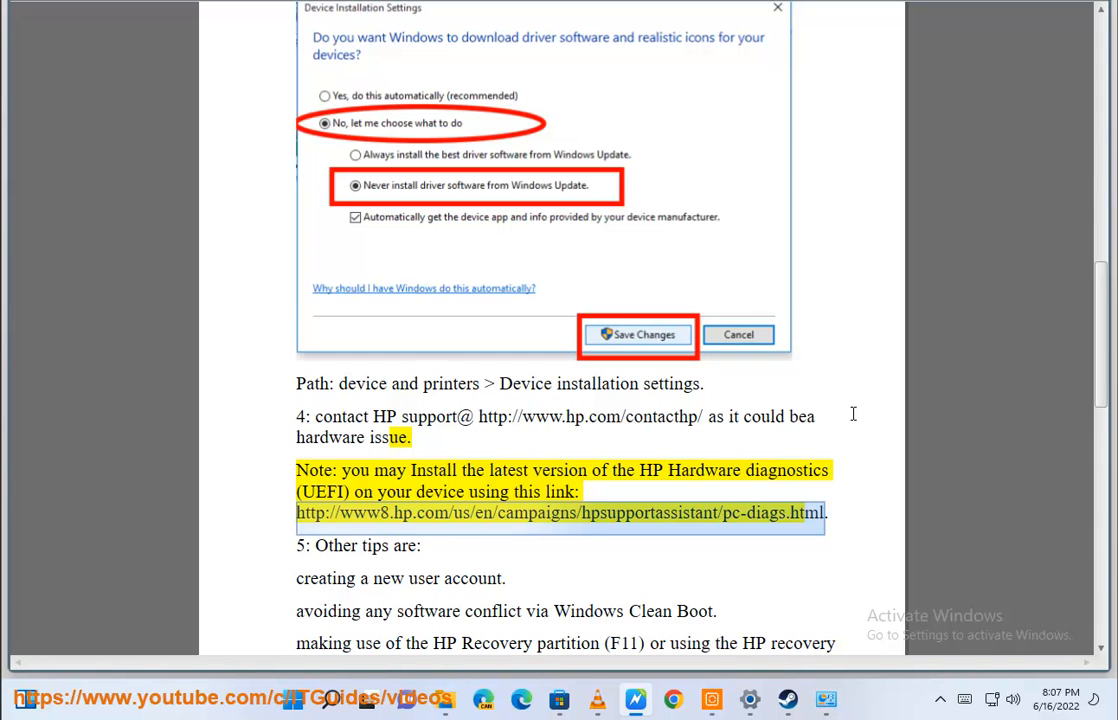
{"action": "mouse_move", "coordinate": [792, 458]}
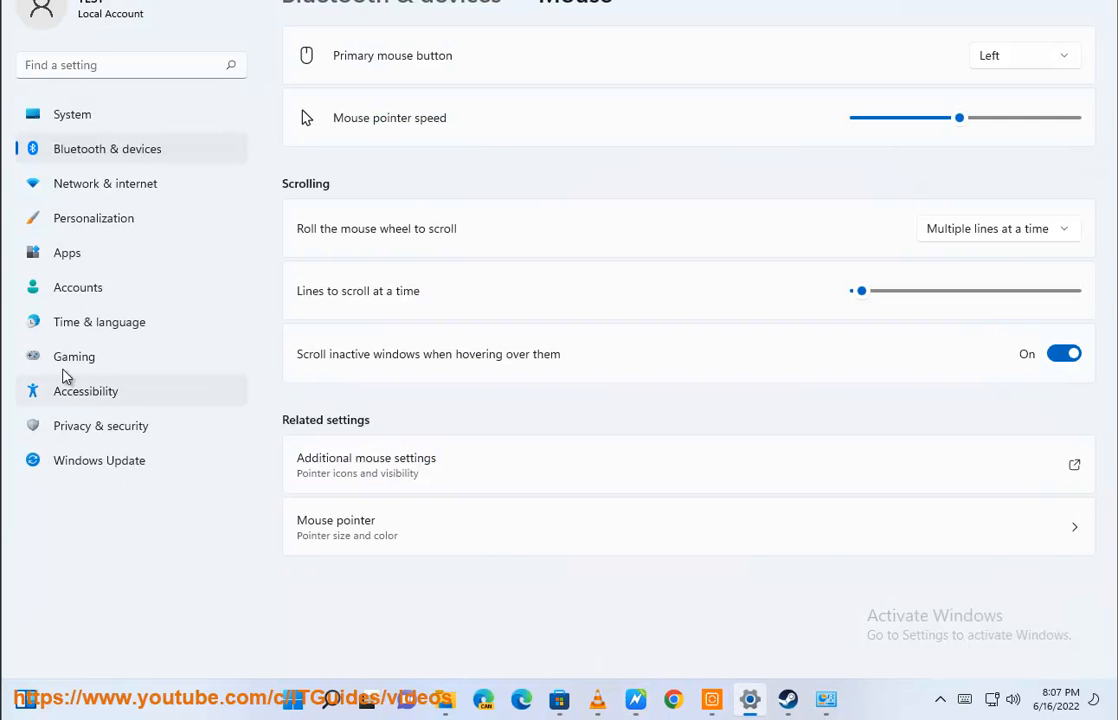
- Leave the Mouse settings page and return to the guide
{"action": "left_click", "coordinate": [78, 287]}
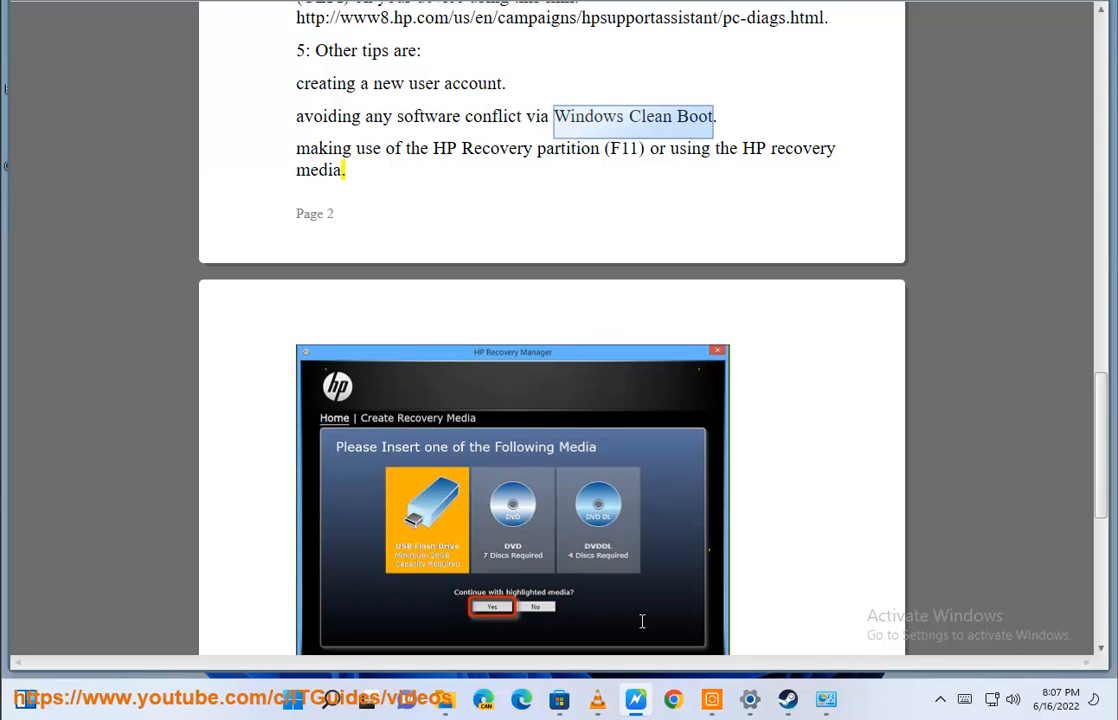
- Search Google for 'Windows Clean Boot' and check System Configuration's startup items
{"action": "type", "text": "Windows Clean Boot"}
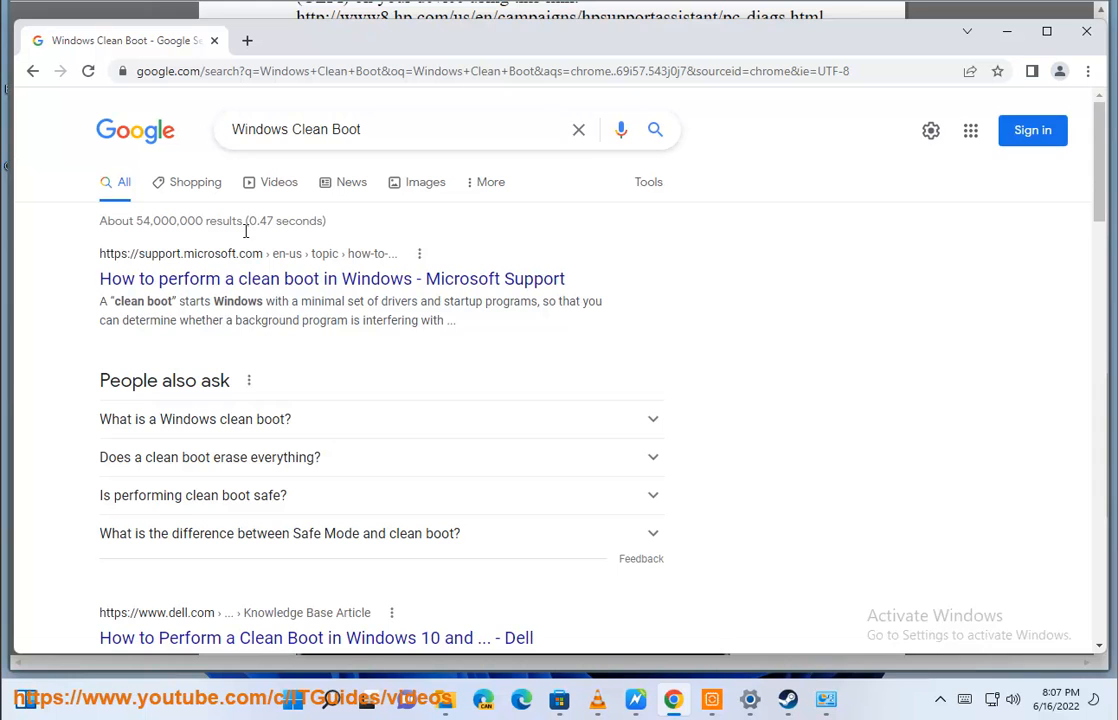
{"action": "type", "text": "MS"}
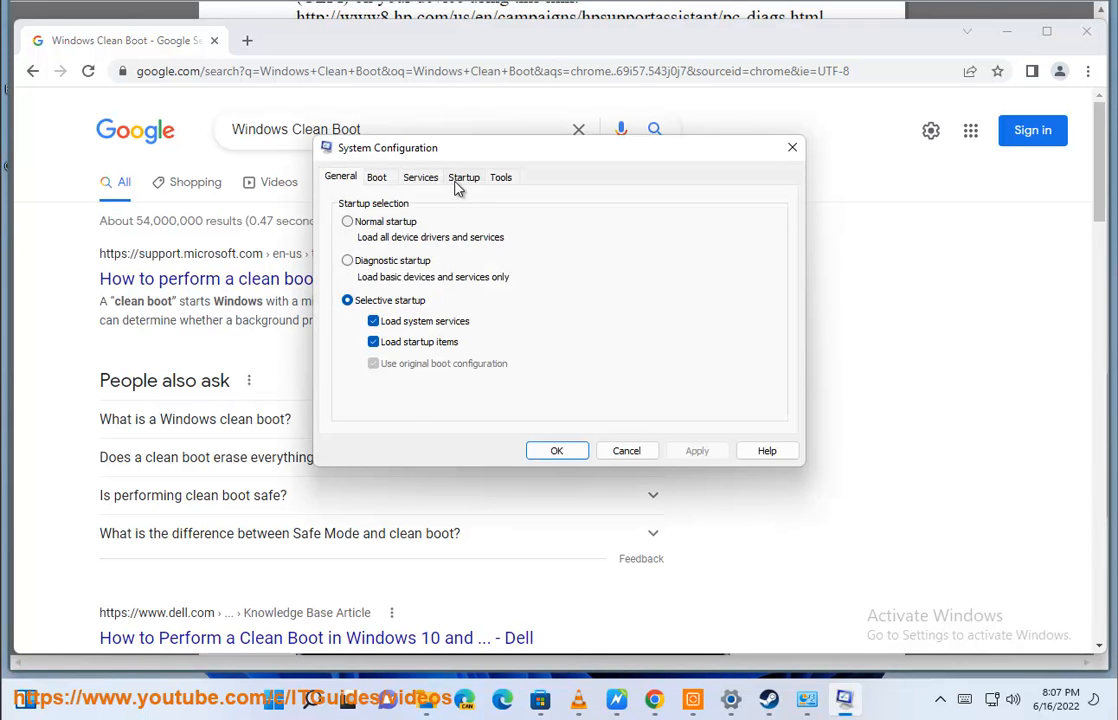
{"action": "left_click", "coordinate": [420, 177]}
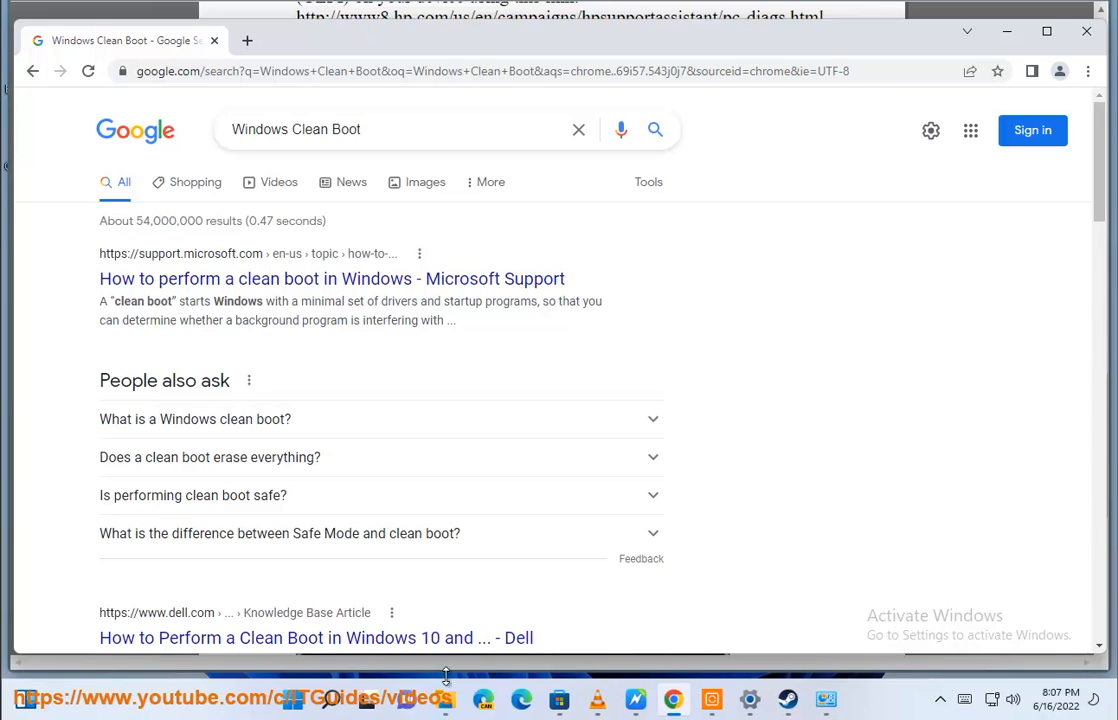
- Open Task Manager's Startup list and select a VMware startup entry
{"action": "left_click", "coordinate": [331, 699]}
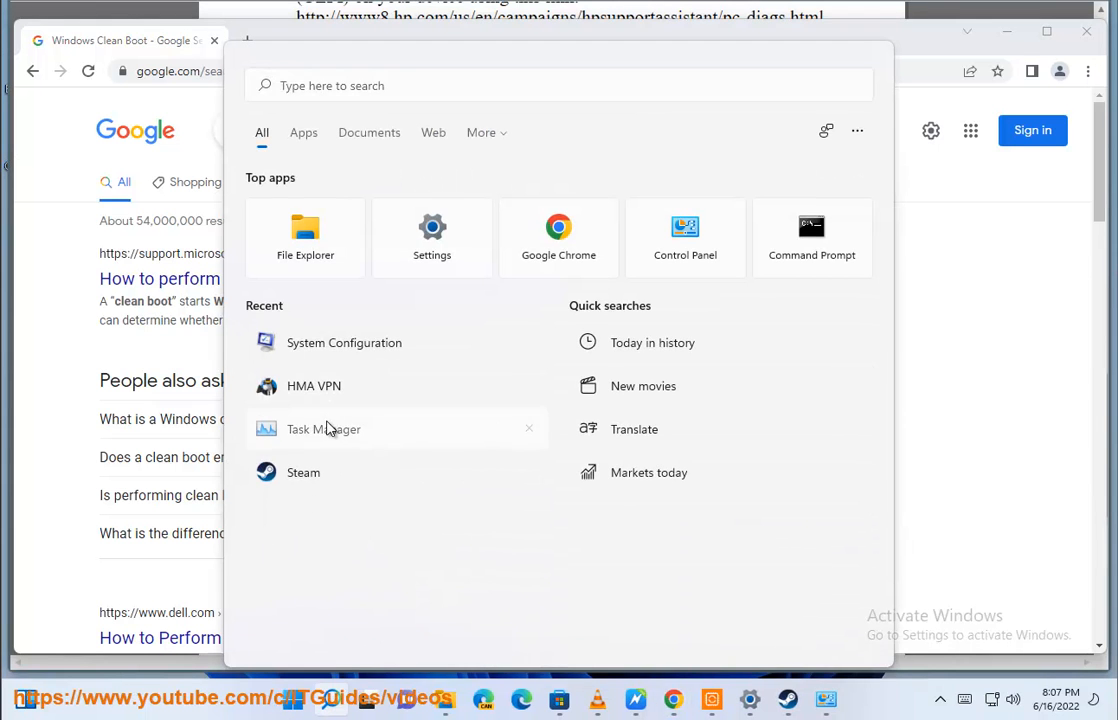
{"action": "left_click", "coordinate": [324, 429]}
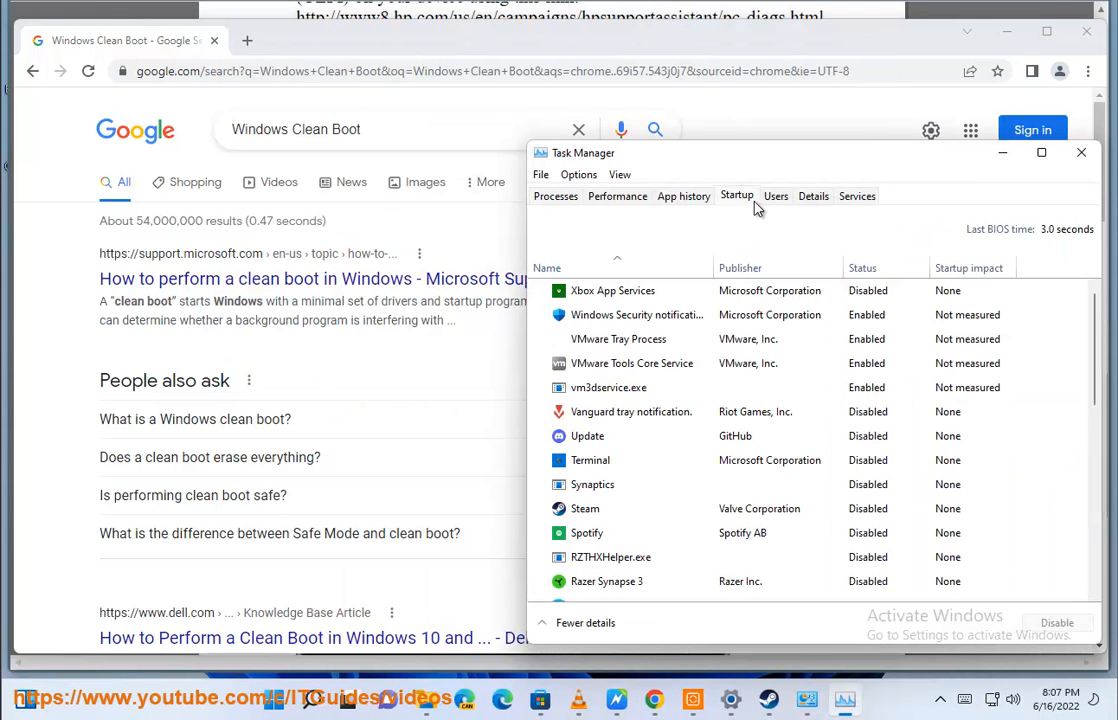
{"action": "left_click", "coordinate": [636, 314]}
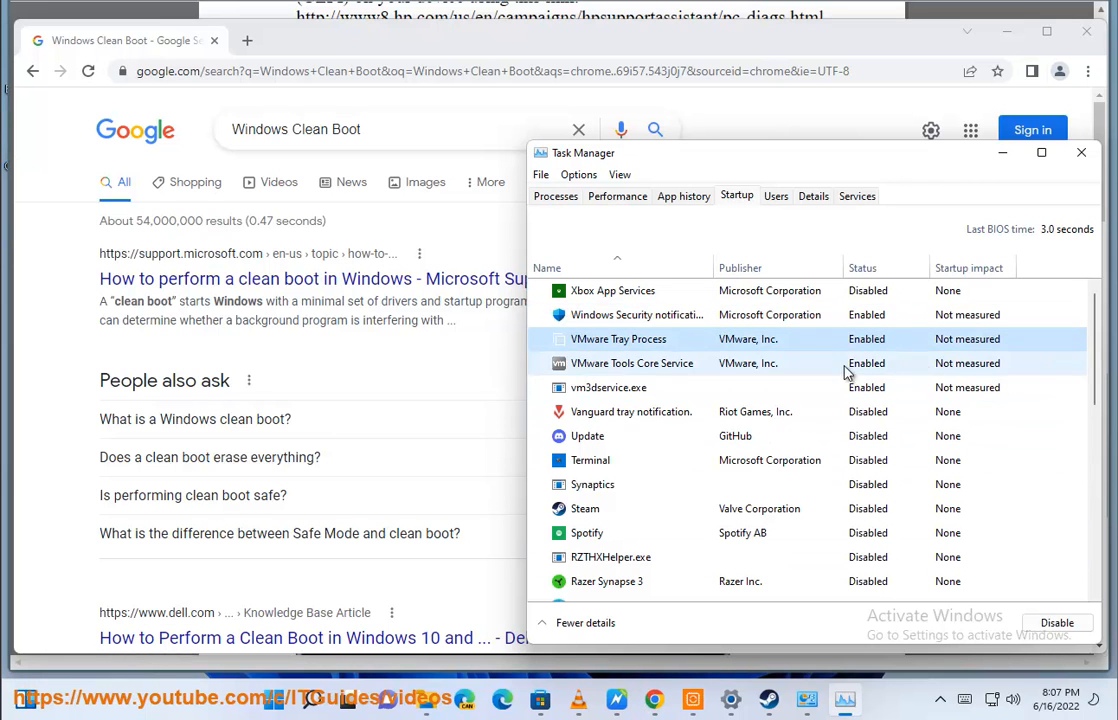
{"action": "left_click", "coordinate": [1081, 152]}
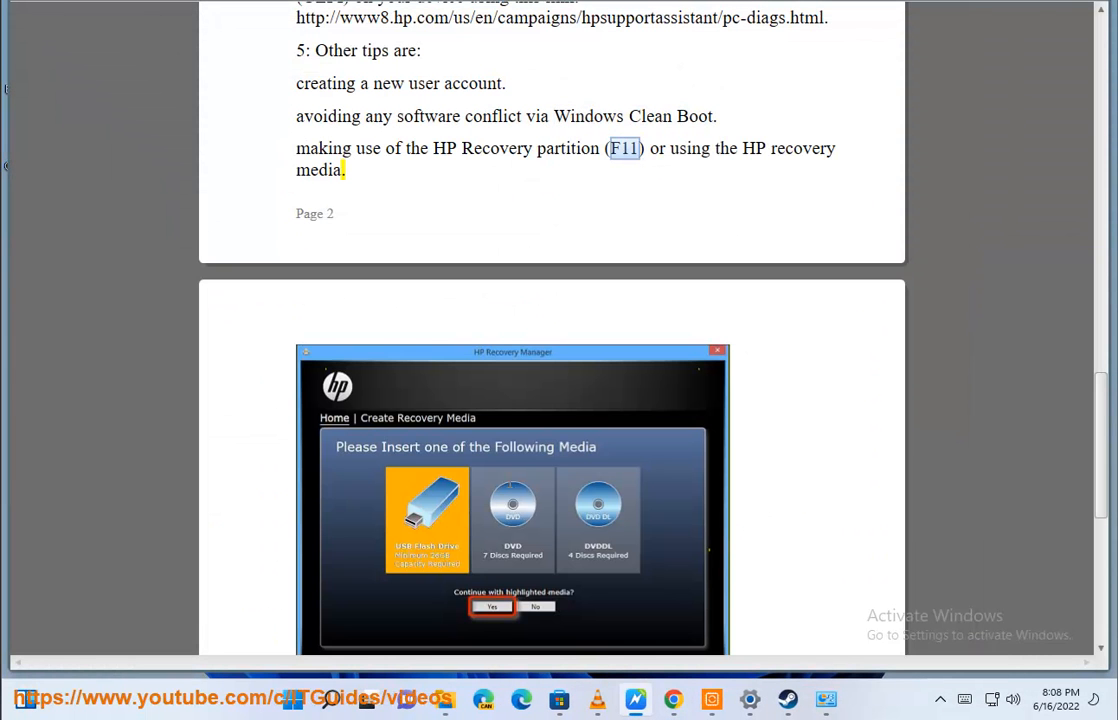
- Copy the msdt.exe -id DeviceDiagnostic command and open Start to find Command Prompt
{"action": "type", "text": "K"}
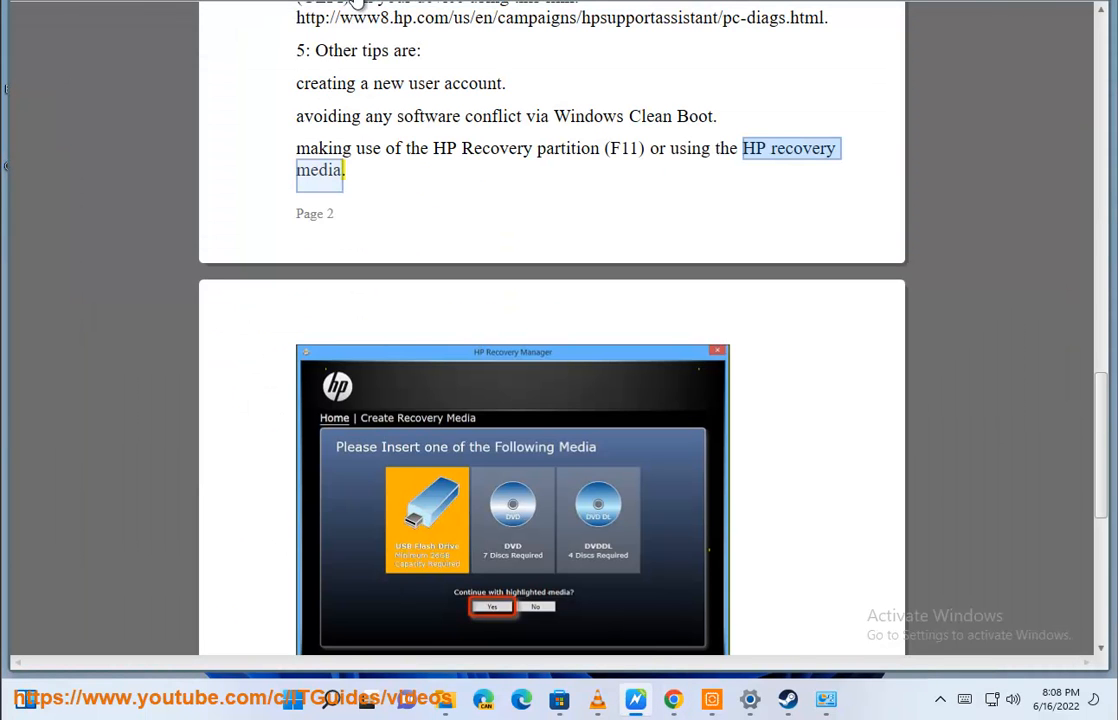
{"action": "scroll", "scroll_direction": "down", "scroll_amount": 3}
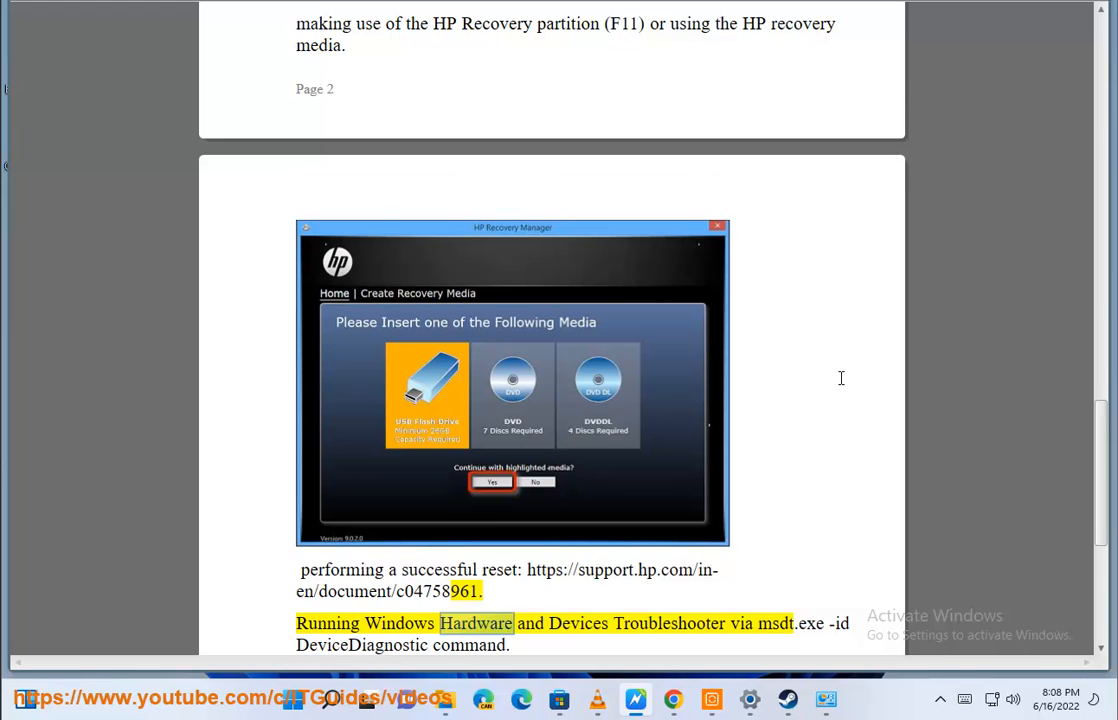
{"action": "scroll", "scroll_direction": "down", "scroll_amount": 3}
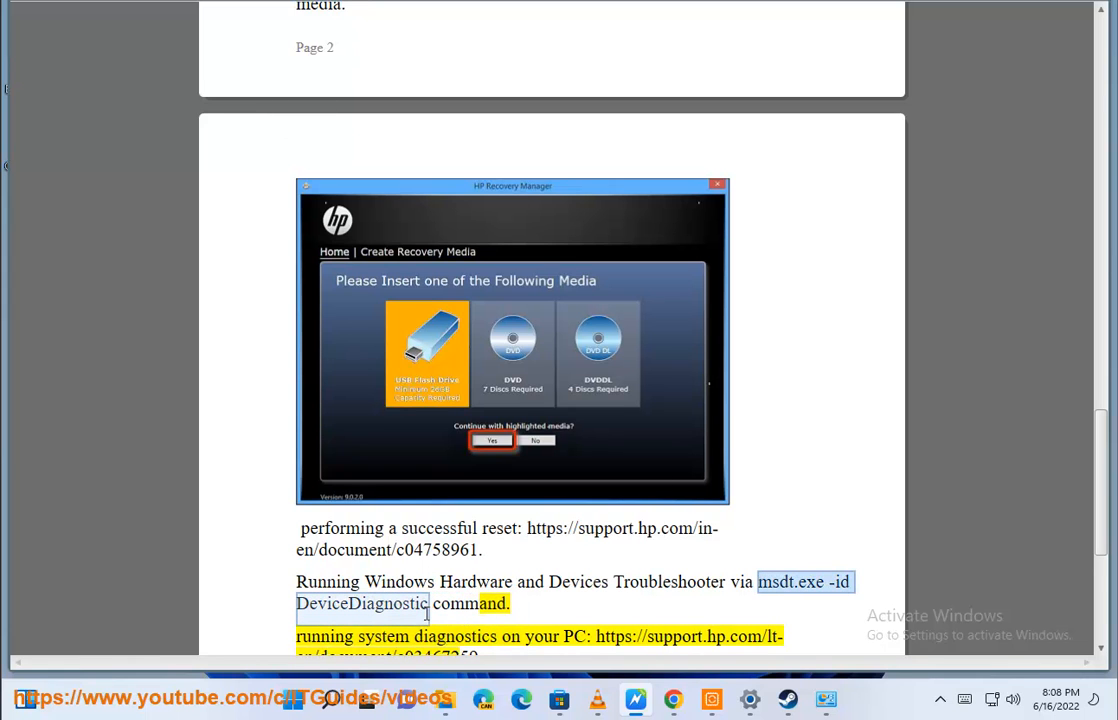
{"action": "left_click", "coordinate": [331, 699]}
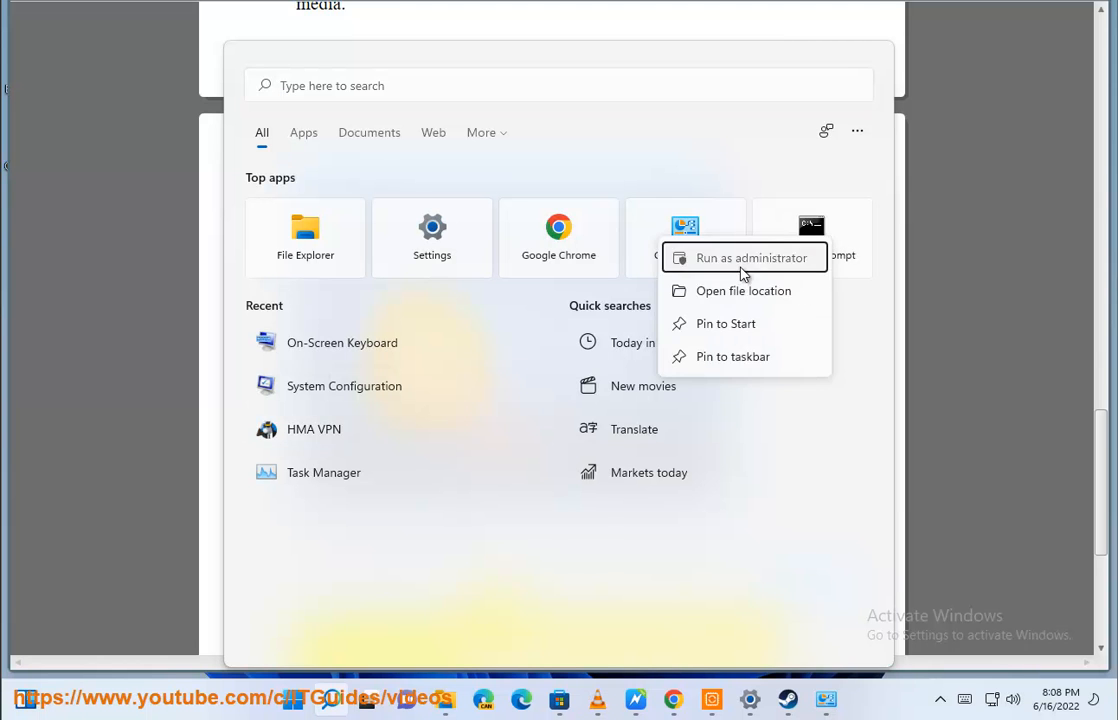
- Run msdt.exe -id DeviceDiagnostic in an administrator Command Prompt and start the troubleshooter
{"action": "left_click", "coordinate": [751, 258]}
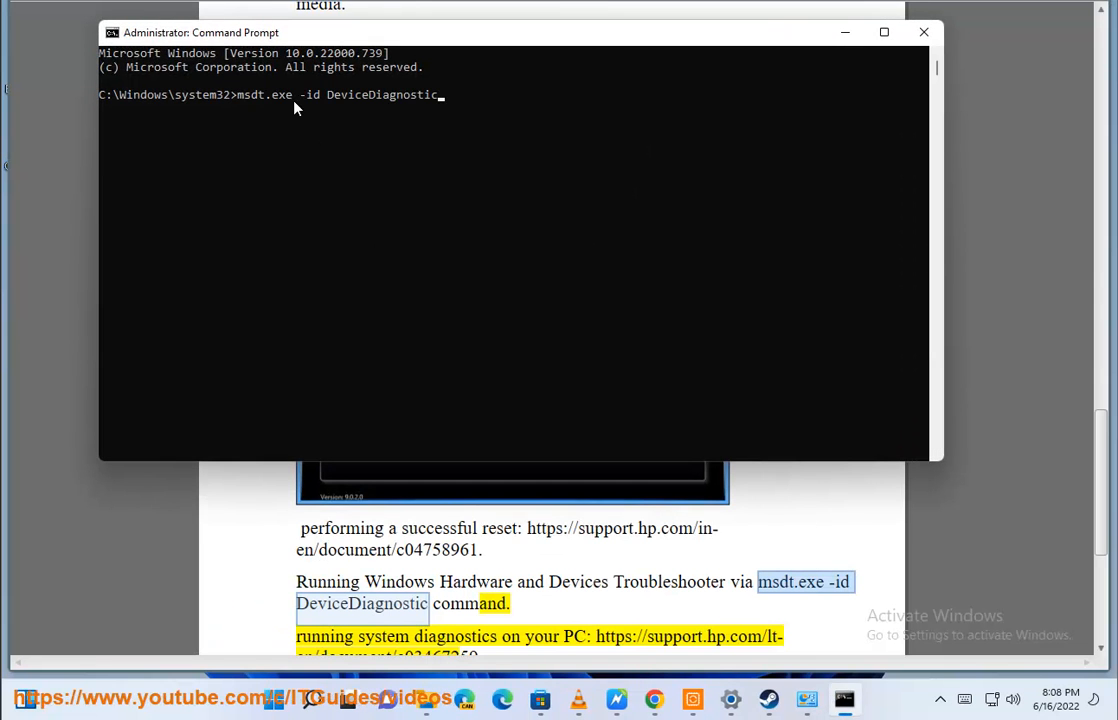
{"action": "key", "text": "enter"}
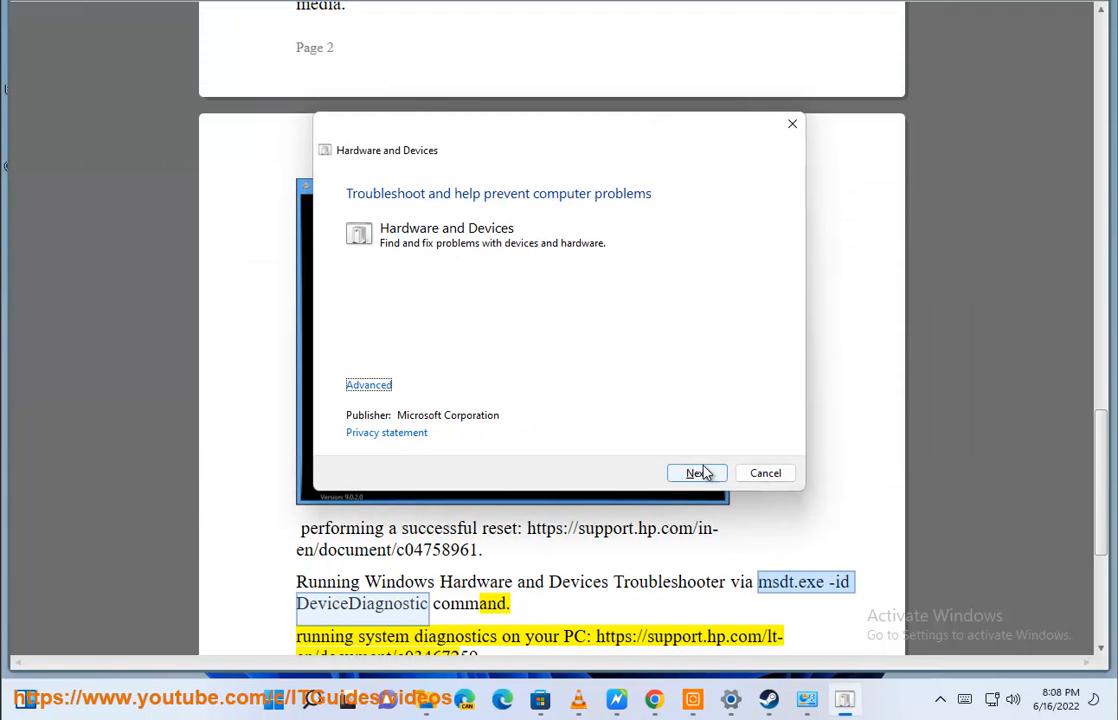
{"action": "left_click", "coordinate": [697, 473]}
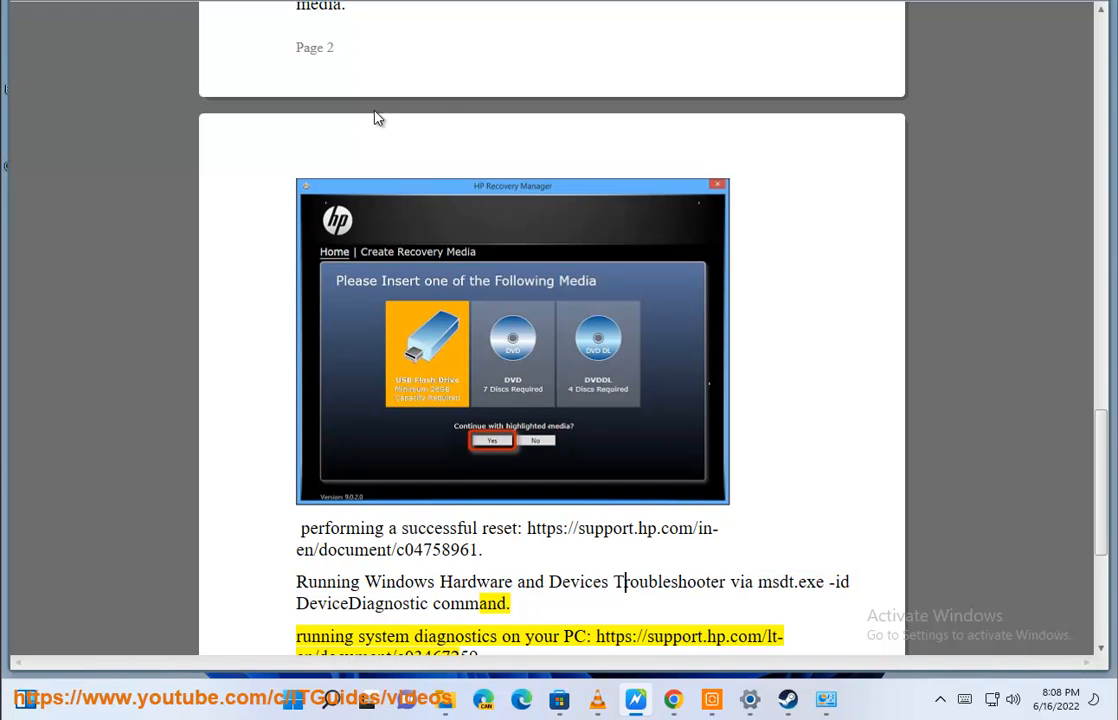